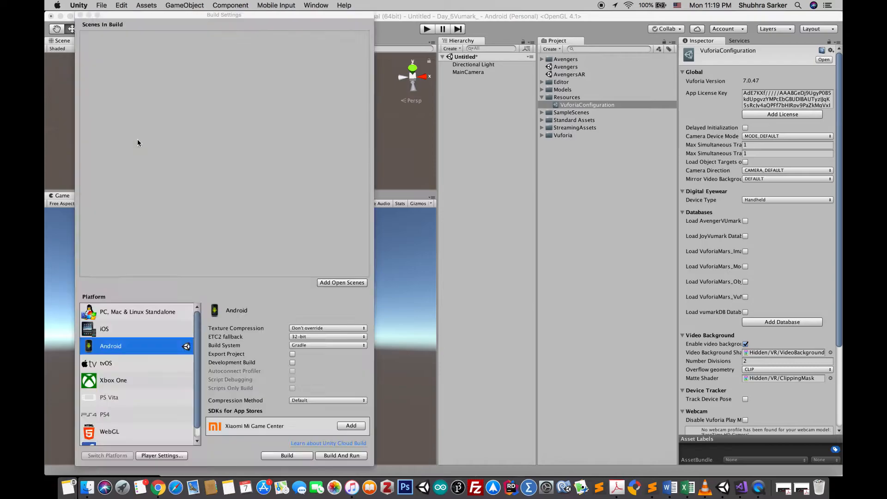
# Close Build Settings, view the Android player settings, and open the Vuforia configuration
pyautogui.click(52, 15)
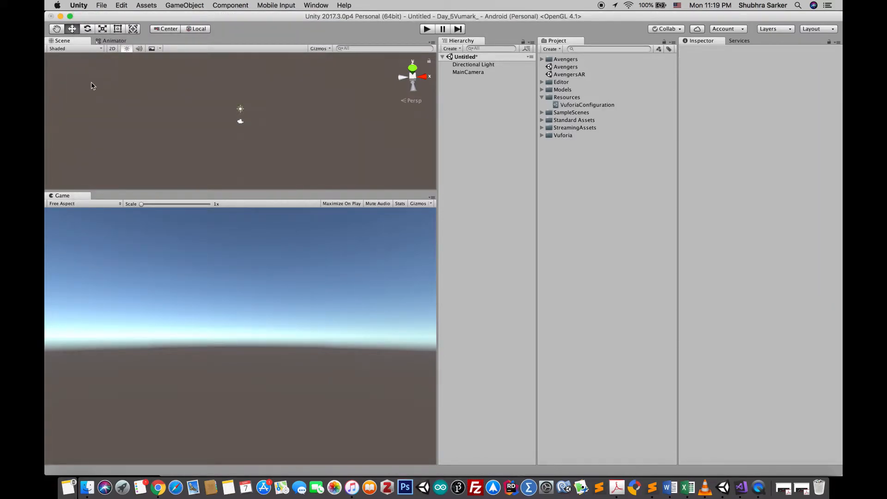
pyautogui.moveTo(101, 68)
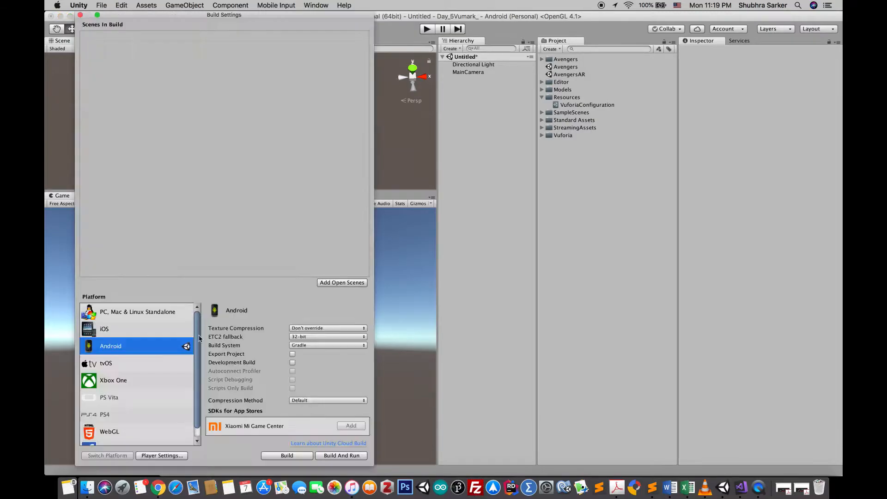
pyautogui.click(162, 456)
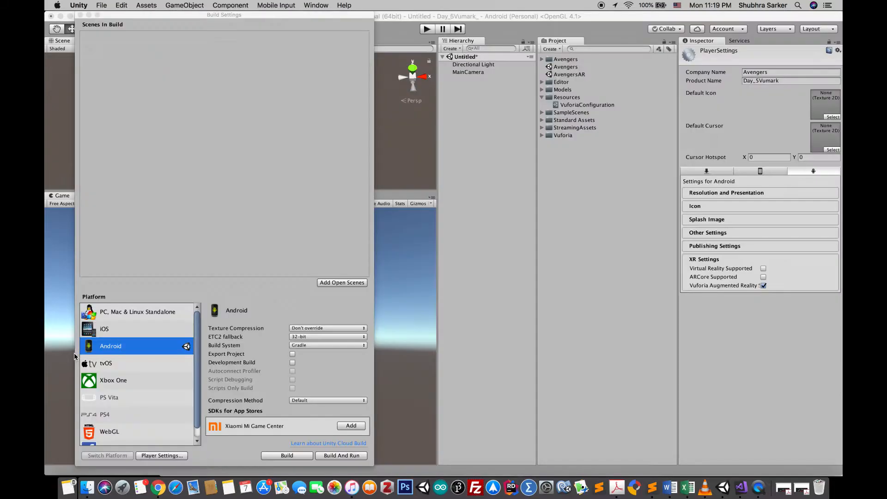
pyautogui.click(316, 5)
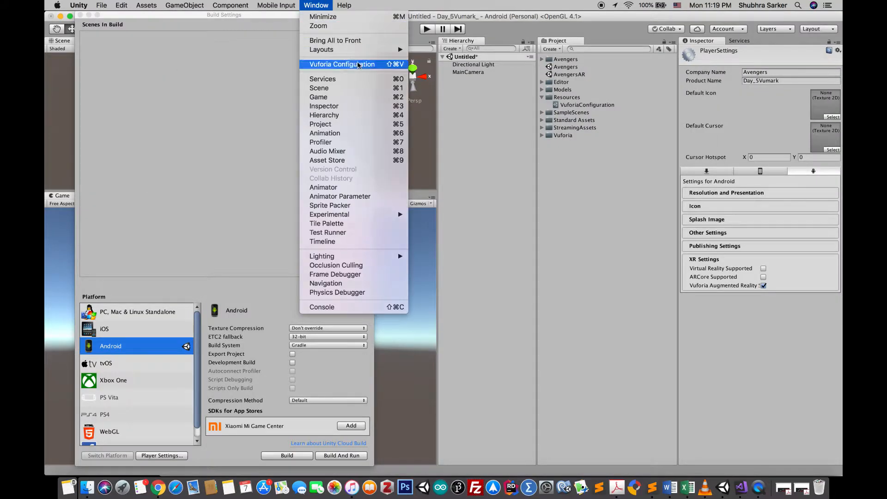
pyautogui.click(342, 64)
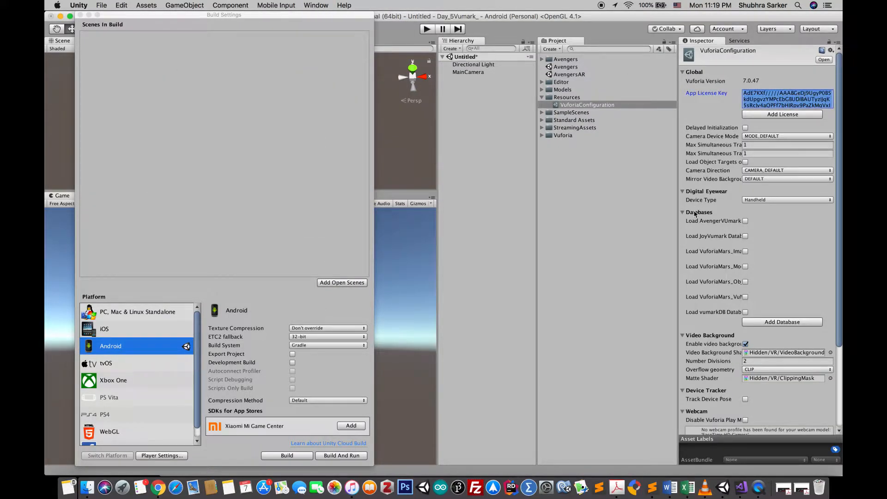
pyautogui.moveTo(158, 486)
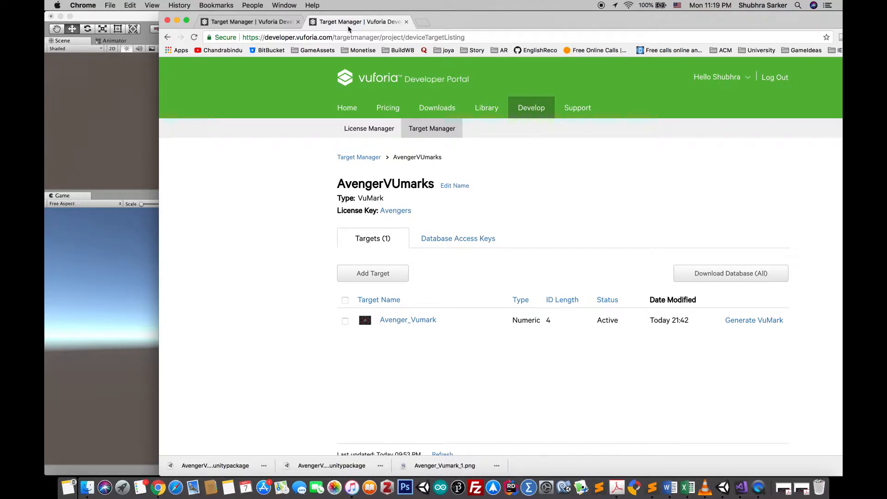
pyautogui.moveTo(112, 315)
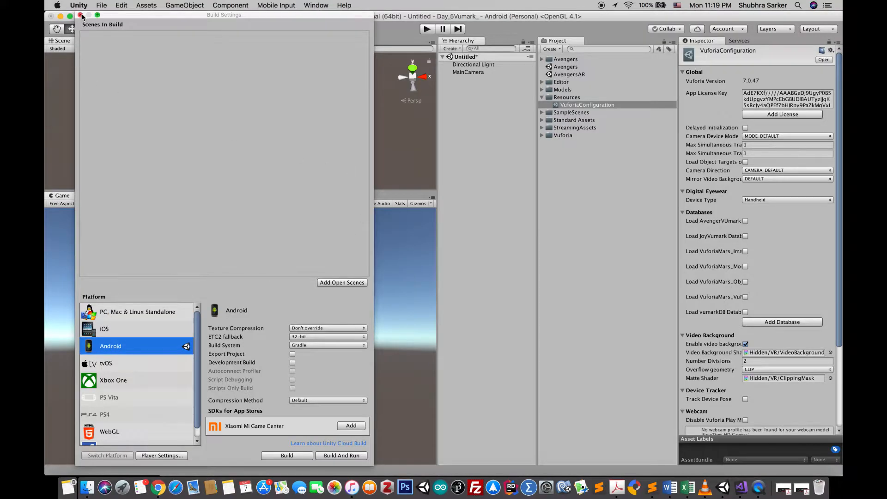
# Load the AvengerVUmarks database, add a Vuforia AR Camera, and remove the Main Camera
pyautogui.click(82, 15)
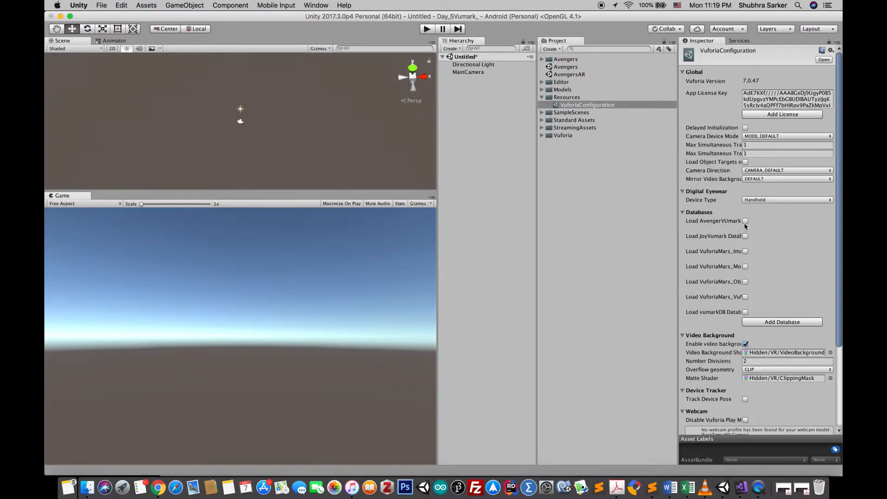
pyautogui.click(746, 221)
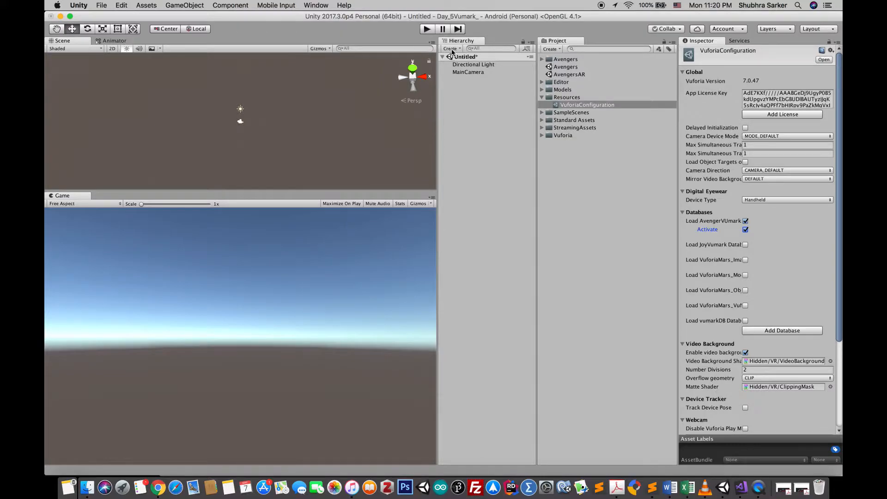
pyautogui.click(466, 79)
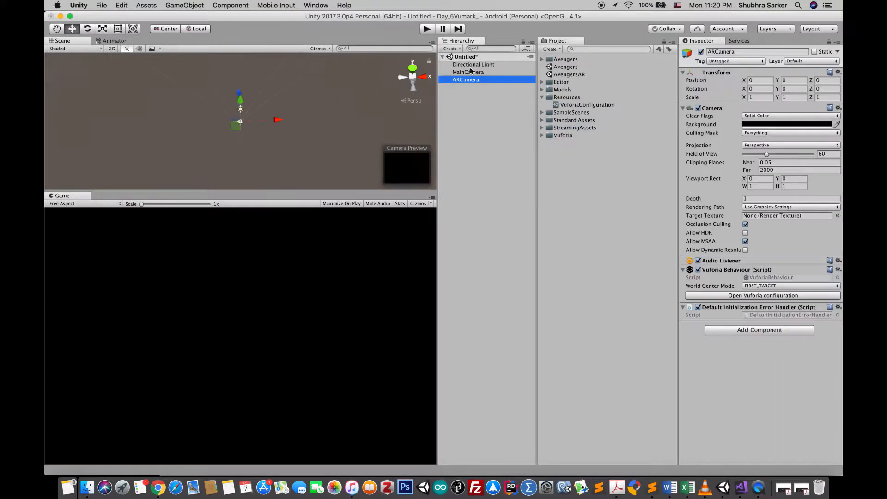
pyautogui.click(468, 72)
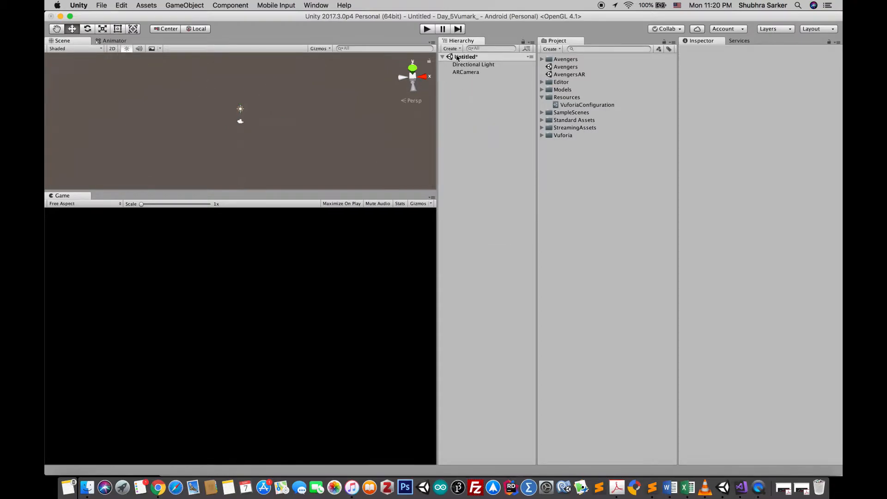
# Add a Vuforia VuMark target that uses the AvengerVUmarks database
pyautogui.click(452, 48)
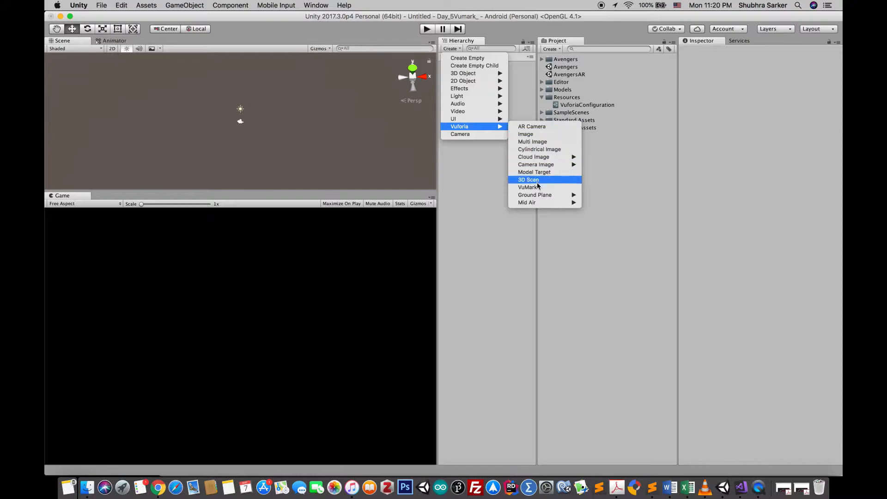
pyautogui.click(528, 187)
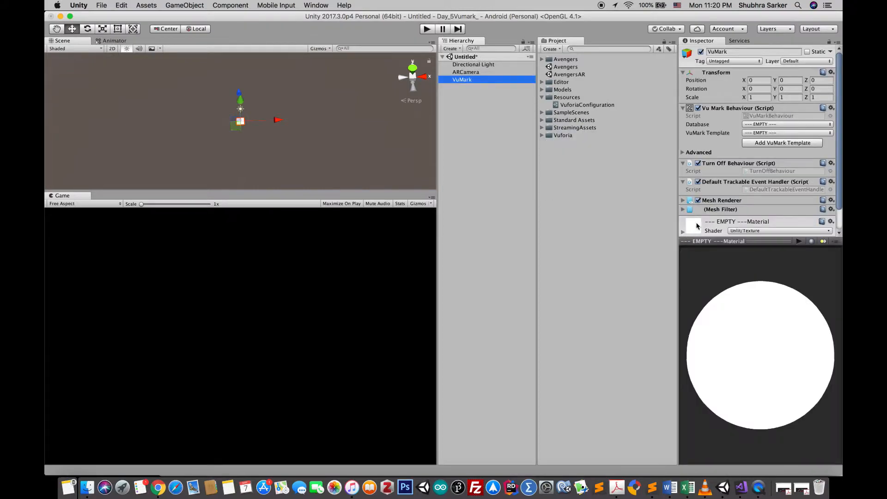
pyautogui.click(785, 123)
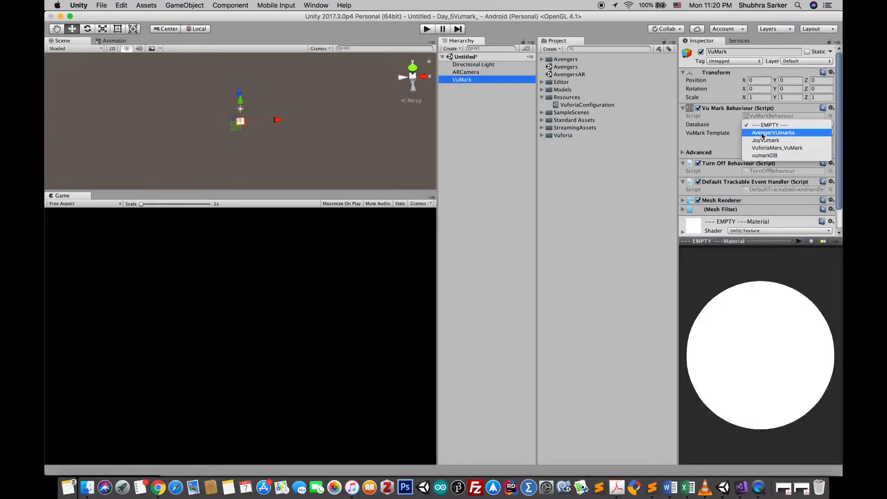
pyautogui.click(774, 132)
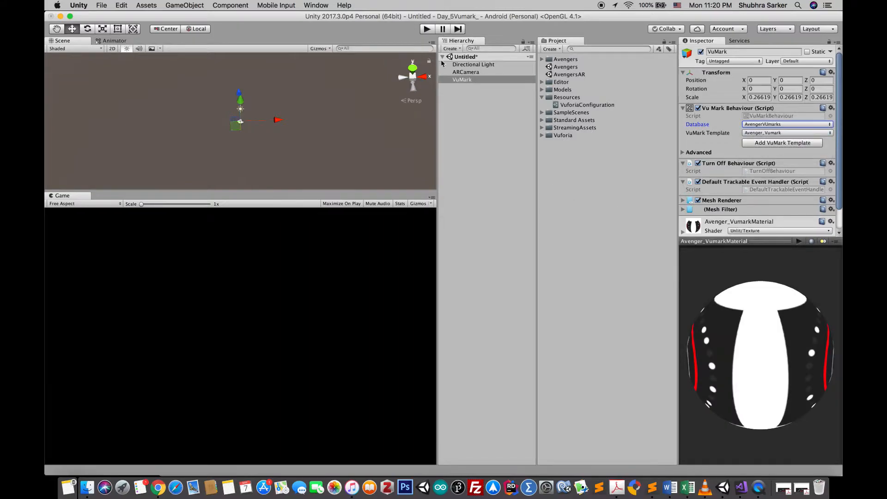
# Place the CaptainAmericaRig model from the Avengers folder under the VuMark
pyautogui.click(462, 79)
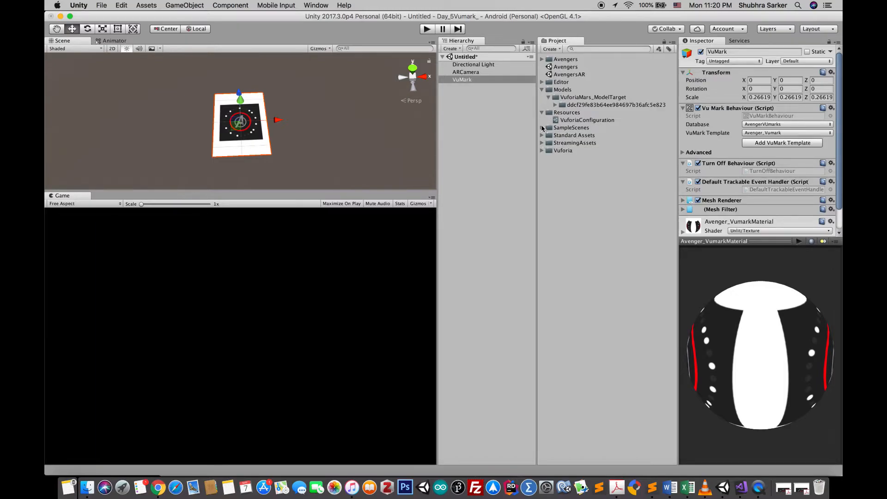
pyautogui.click(542, 58)
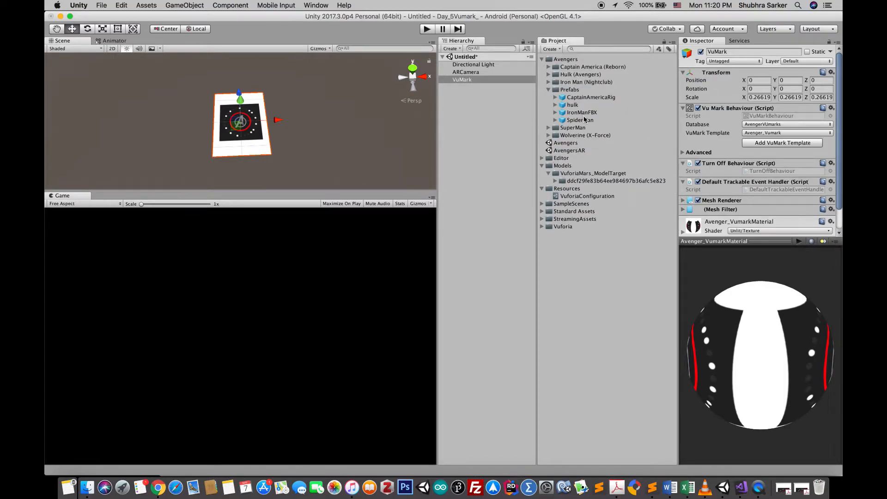
pyautogui.click(477, 73)
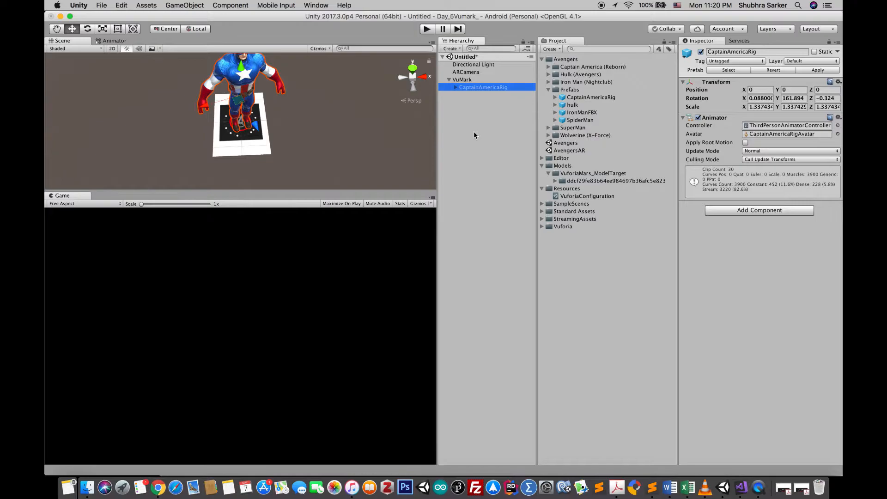
pyautogui.moveTo(470, 118)
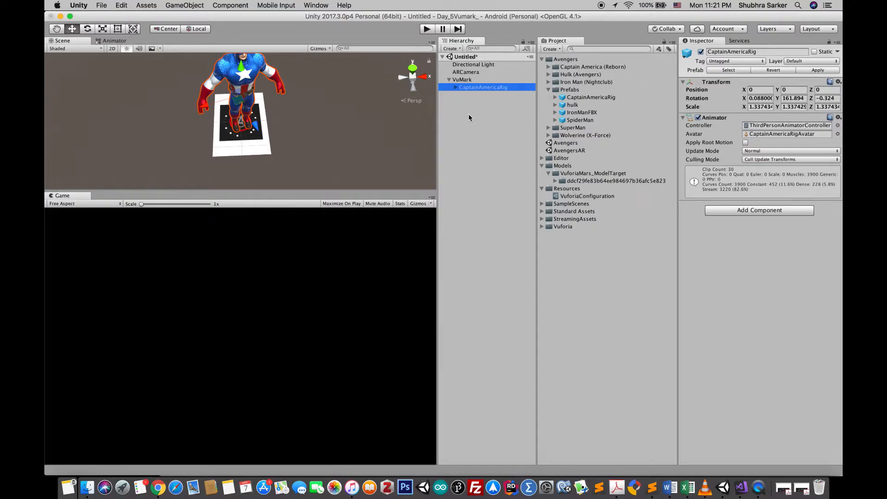
# Create a C# script named AvengerTrackerBehaviour in the Avengers project folder
pyautogui.click(565, 58)
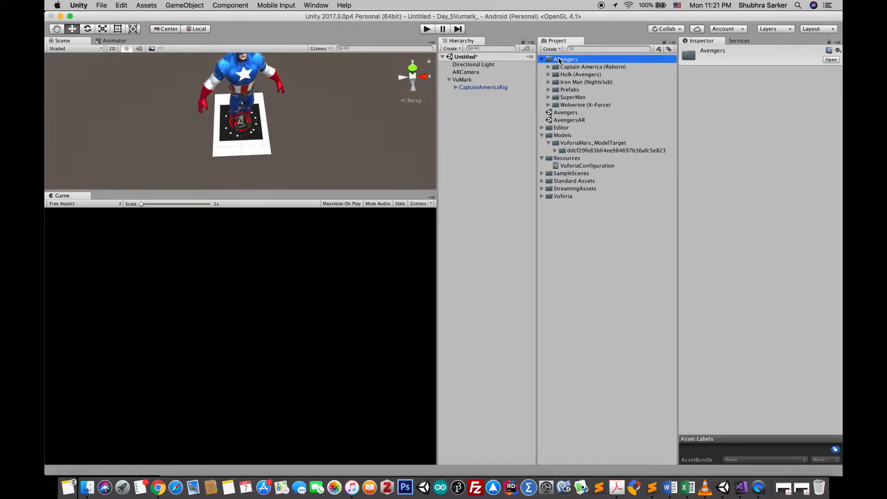
pyautogui.rightClick(566, 59)
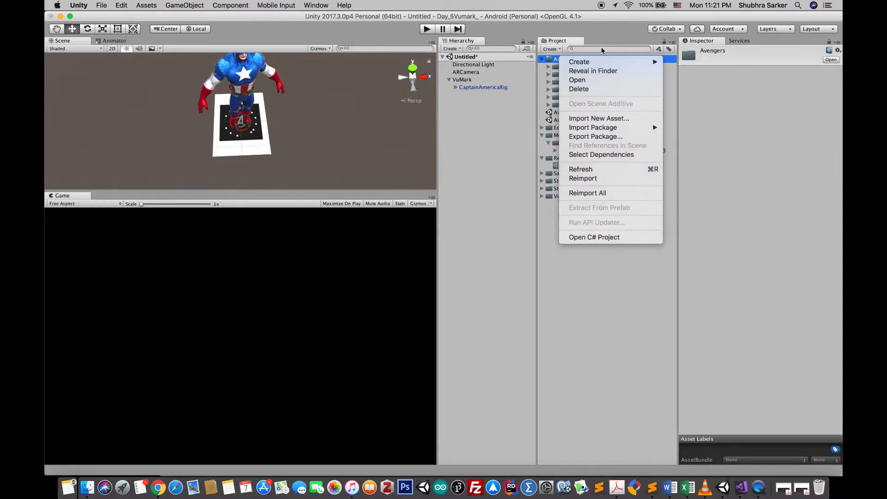
pyautogui.click(580, 61)
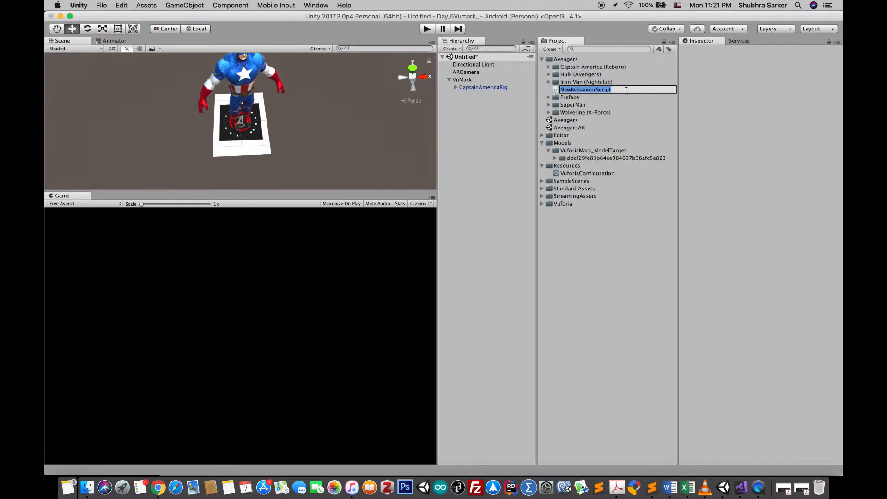
pyautogui.write('Avenger')
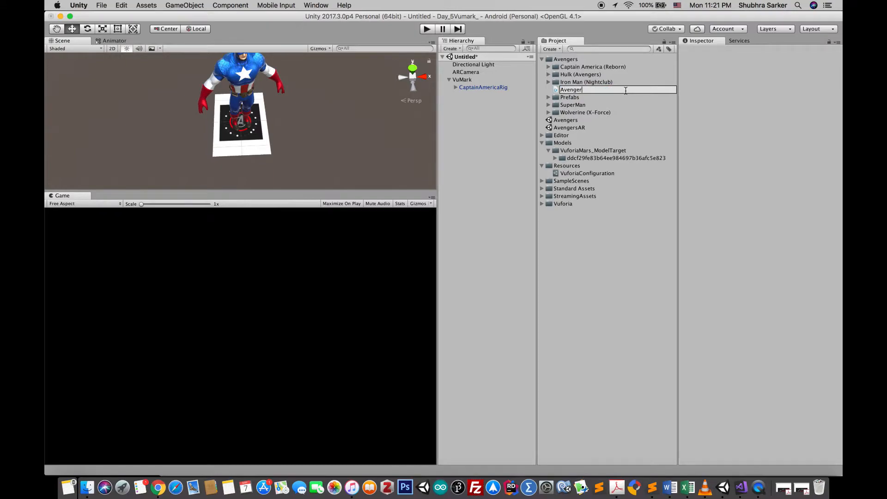
pyautogui.write('Tracker')
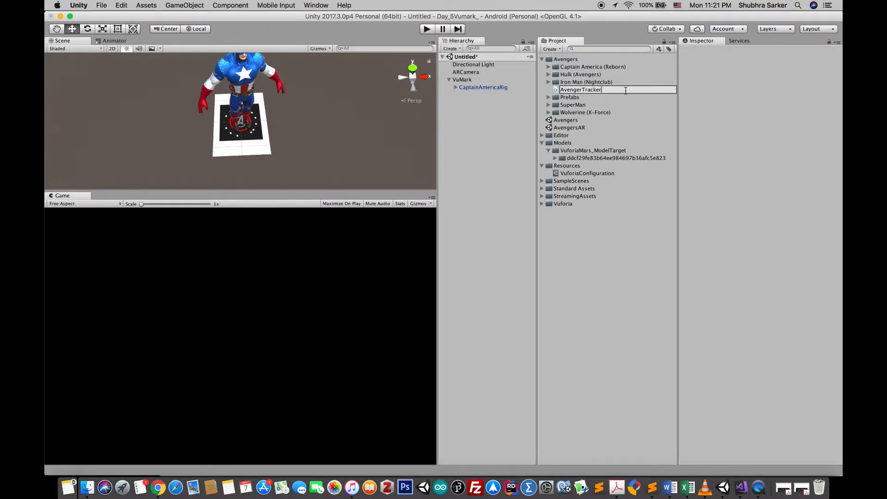
pyautogui.write('Behavip')
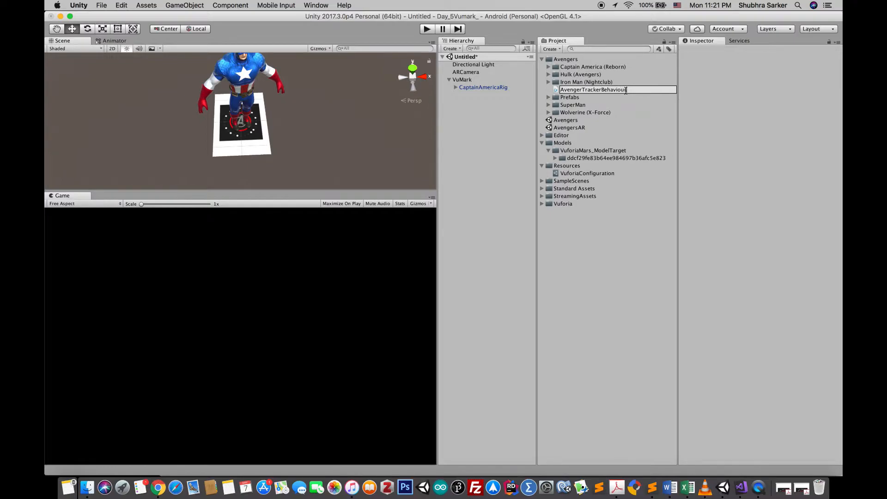
pyautogui.click(593, 66)
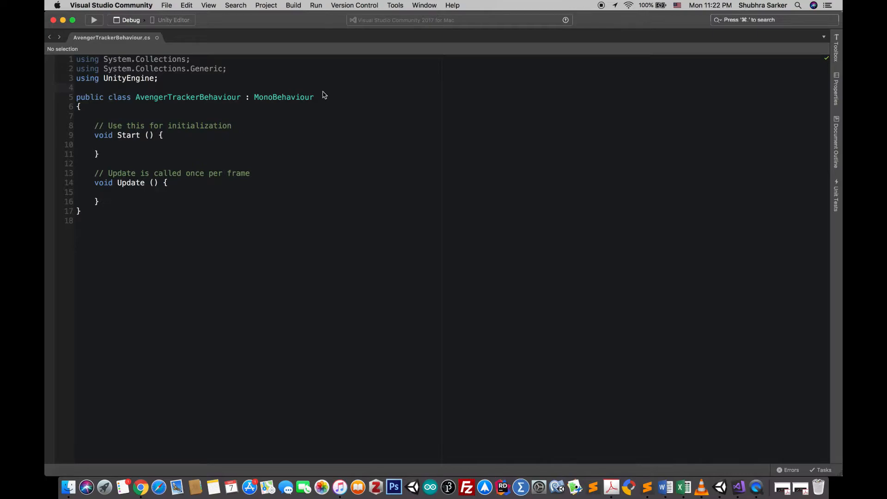
# Add 'using Vuforia;' and ', ITrackableEventHandler' to the class, then bring up its quick fixes
pyautogui.write(', I')
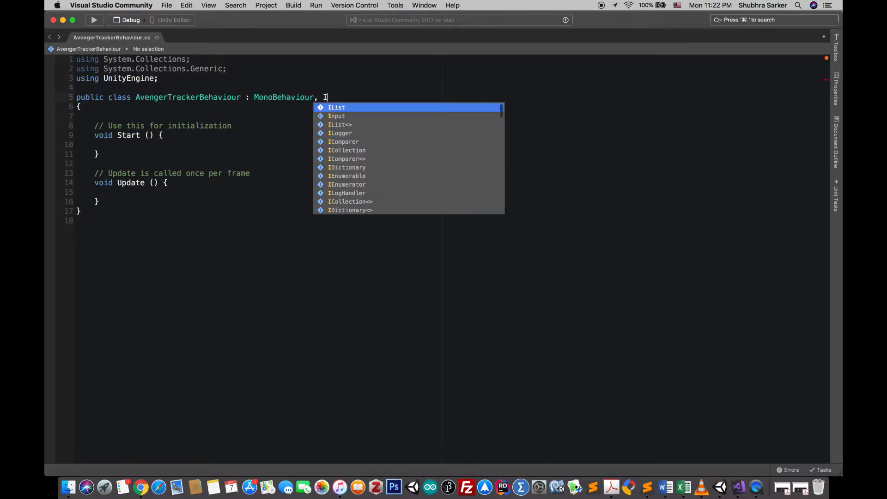
pyautogui.write('T')
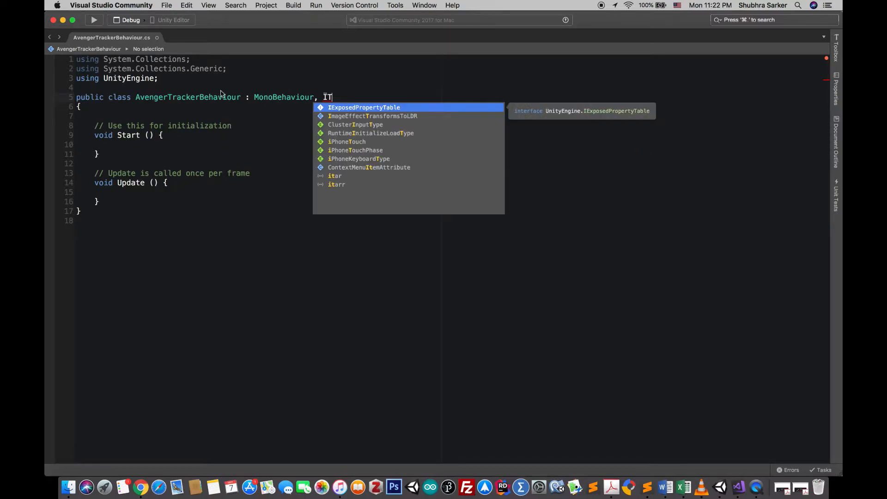
pyautogui.write('usi')
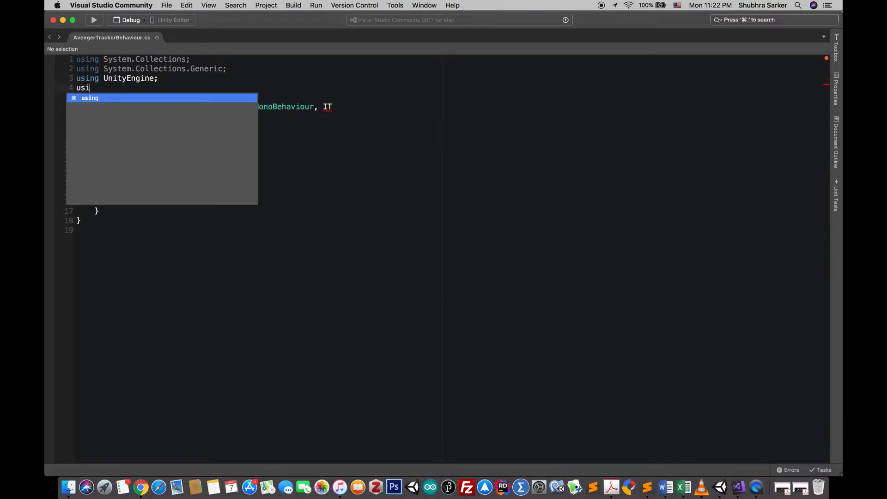
pyautogui.write('Vuforia;')
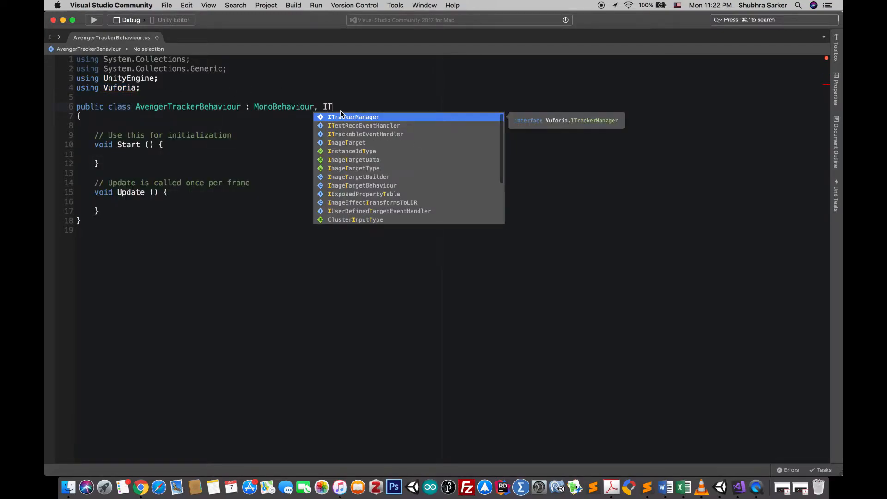
pyautogui.write('rackableEventHandler')
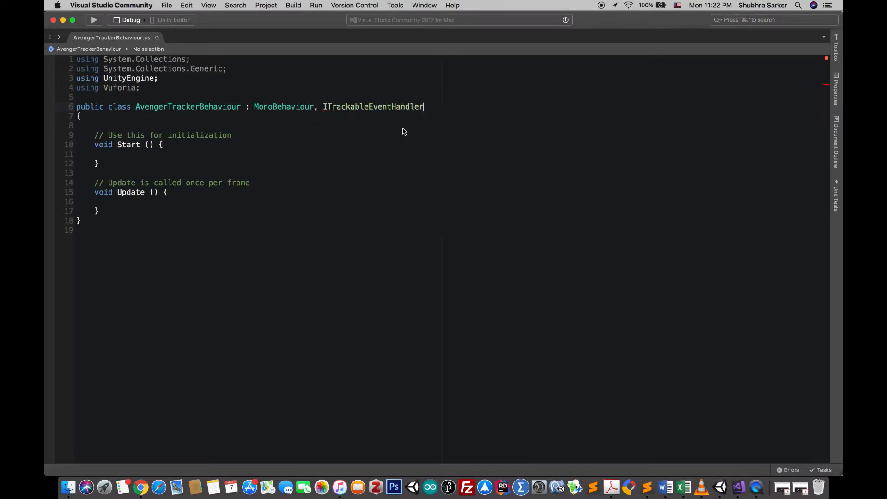
pyautogui.doubleClick(372, 107)
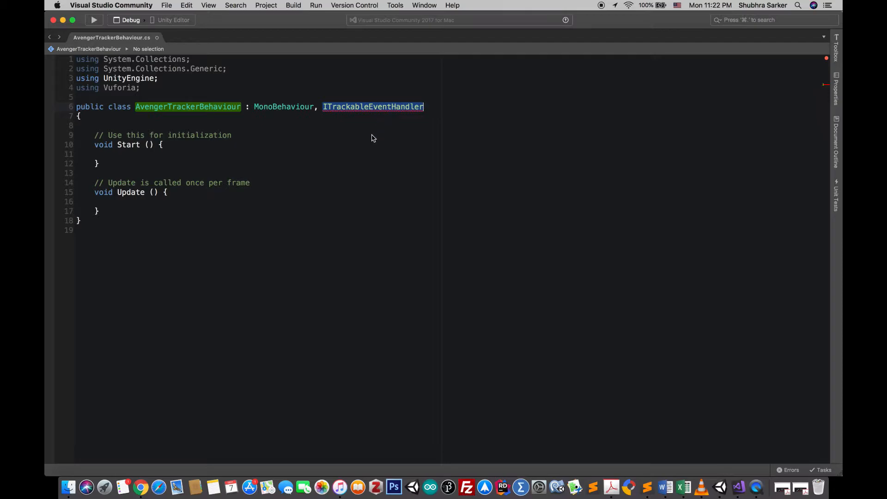
pyautogui.rightClick(372, 106)
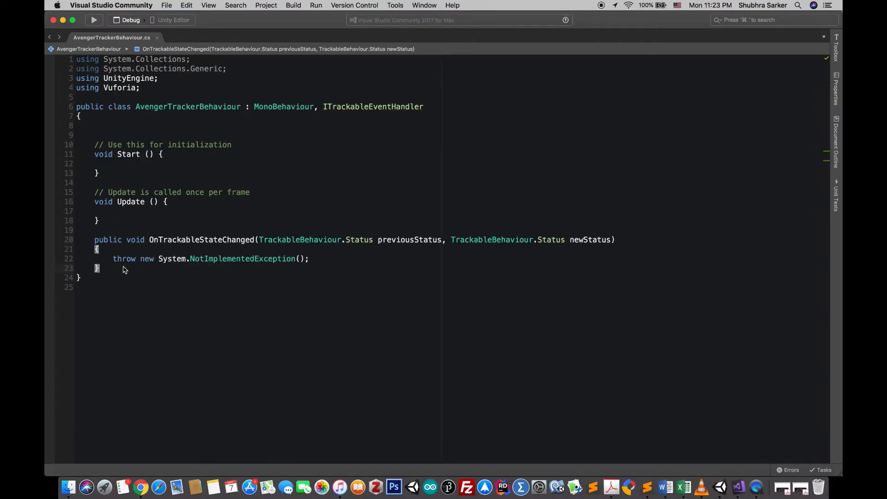
# Delete the placeholder throw statement from OnTrackableStateChanged
pyautogui.moveTo(113, 259); pyautogui.dragTo(190, 259)
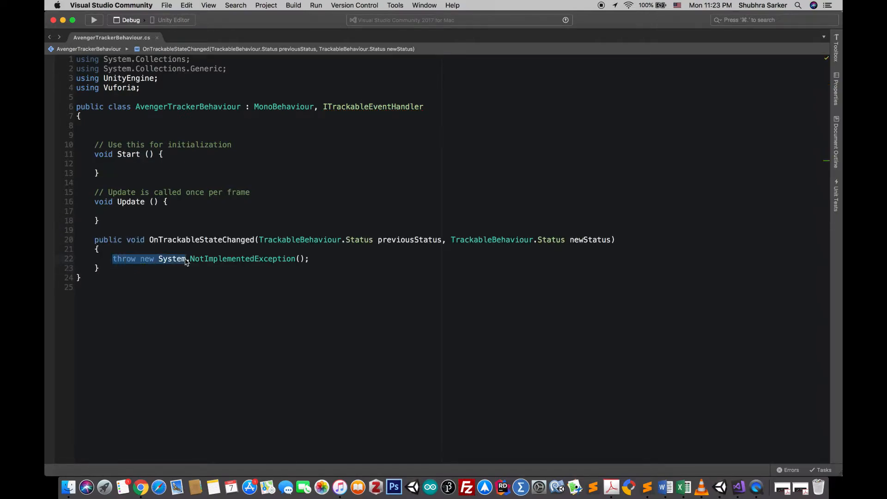
pyautogui.press('Delete')
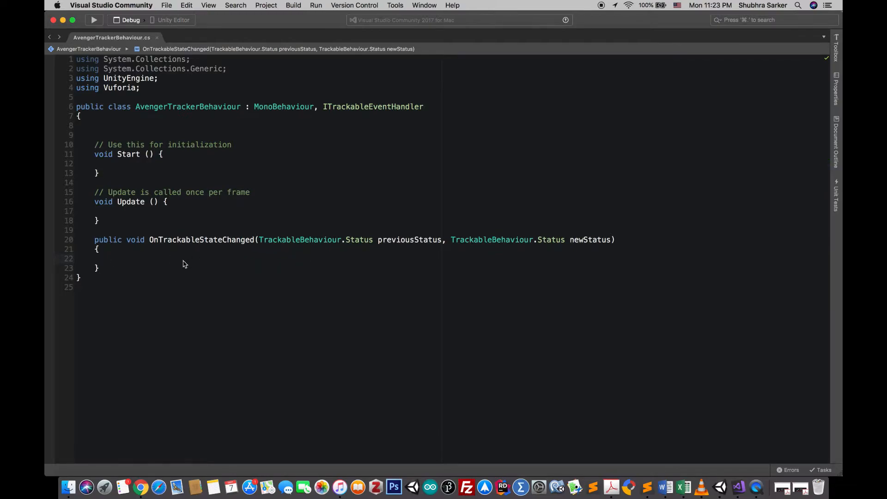
pyautogui.moveTo(174, 256)
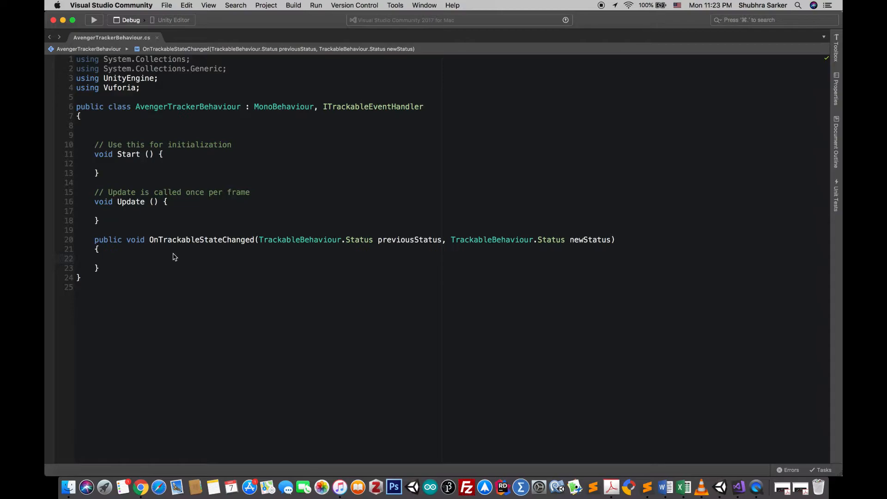
pyautogui.click(112, 259)
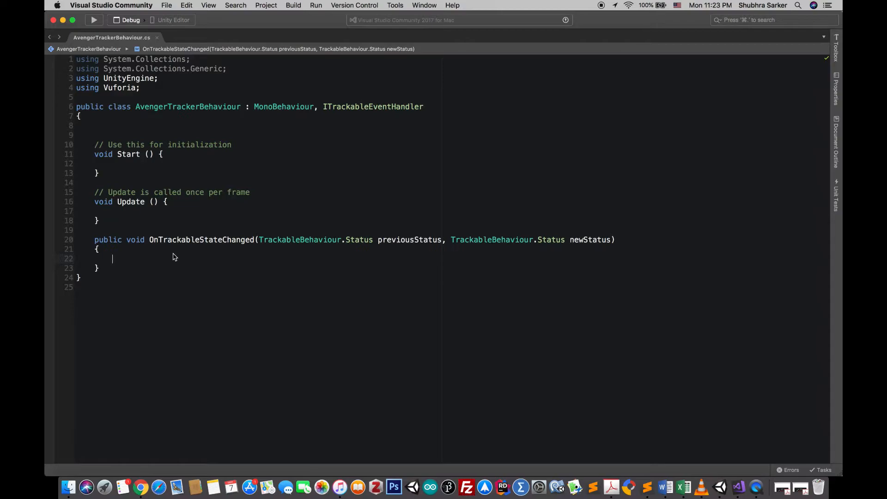
pyautogui.moveTo(190, 264)
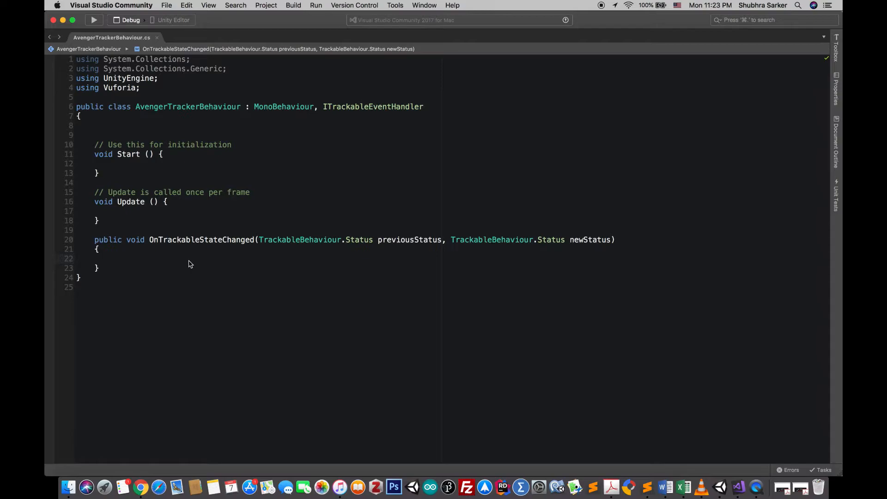
pyautogui.click(112, 259)
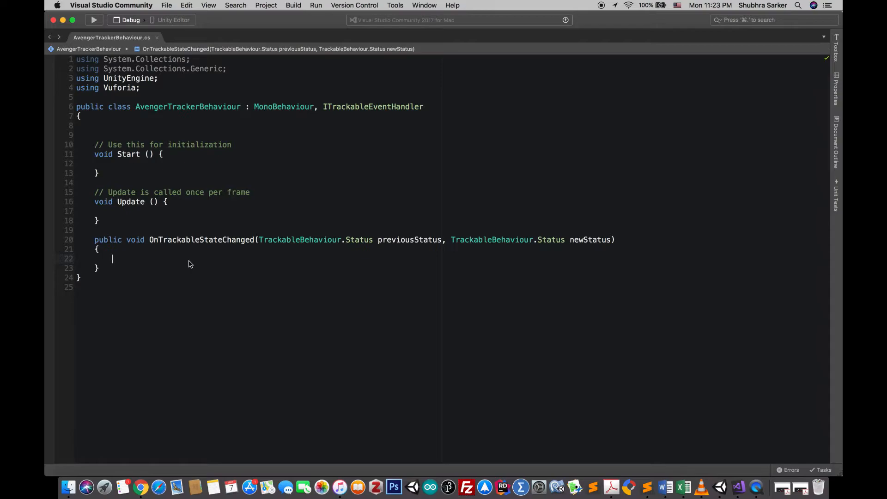
# Type an if checking newStatus for DETECTED, TRACKED or EXTENDED_TRACKED with an empty body
pyautogui.write('if(')
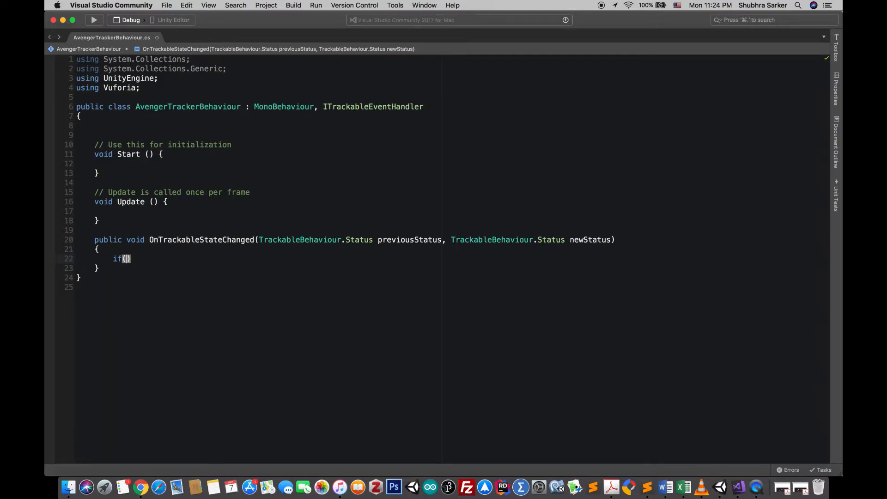
pyautogui.write('newStatus == T')
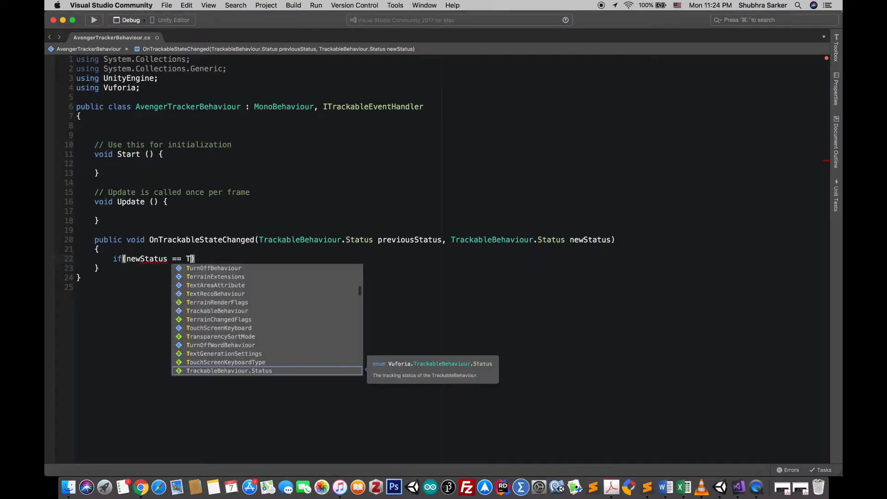
pyautogui.write('ra')
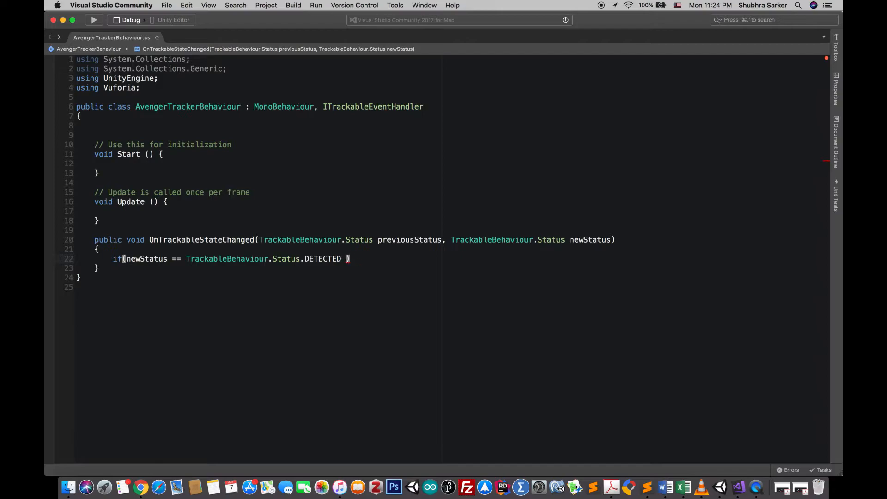
pyautogui.write('|')
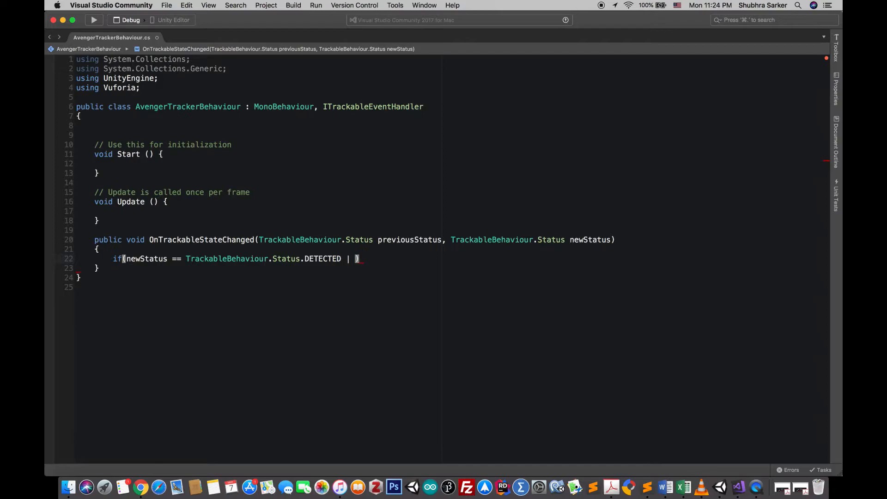
pyautogui.write('new')
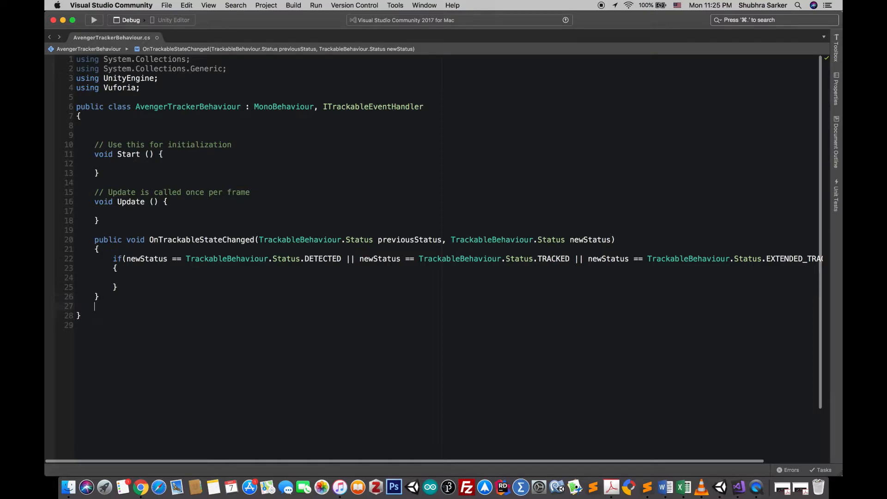
pyautogui.write('void On')
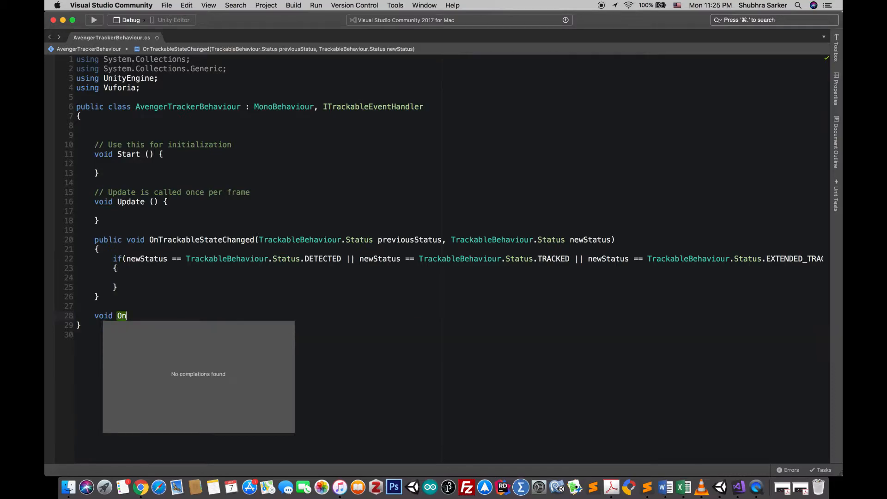
# Write empty OnTrackerFound() and OnTrackerLost() methods and call OnTrackerFound() inside the if
pyautogui.write('TrackerFound(')
pyautogui.write('{')
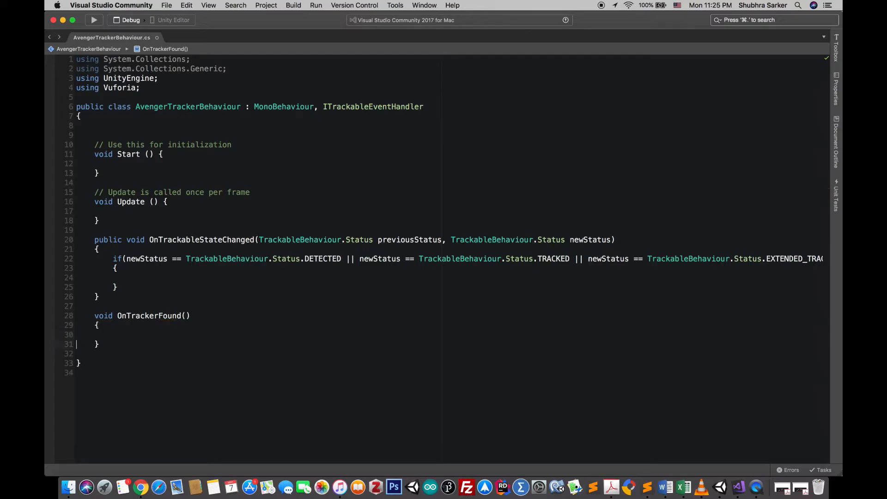
pyautogui.write('void')
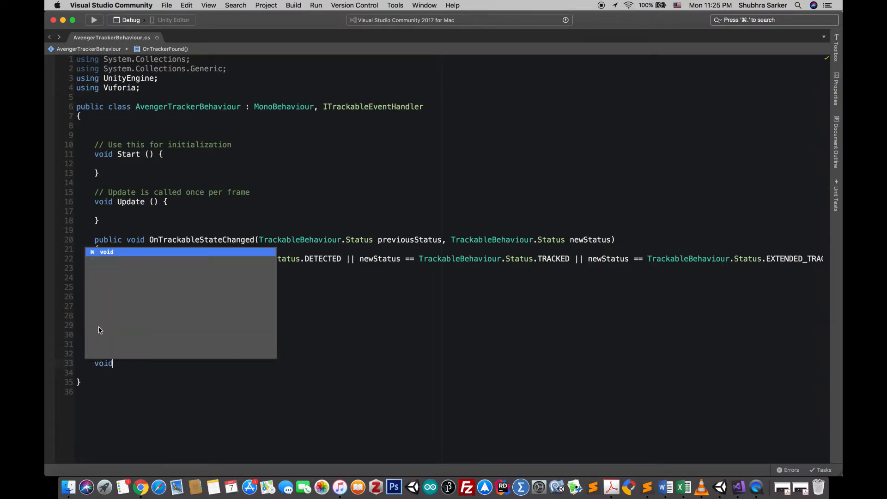
pyautogui.write('Voi')
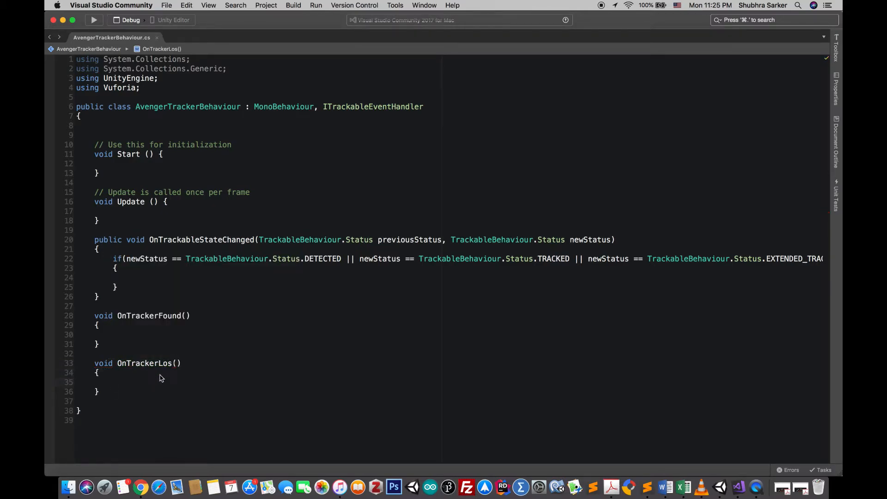
pyautogui.write('t')
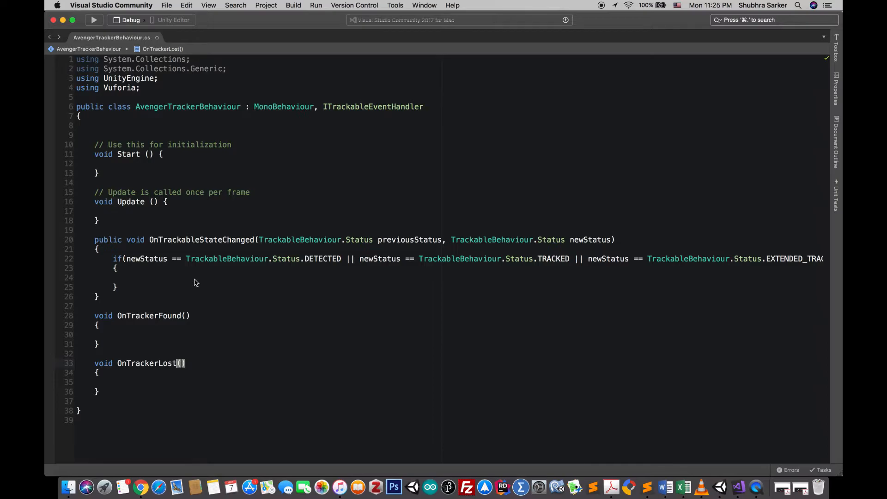
pyautogui.write('Ont')
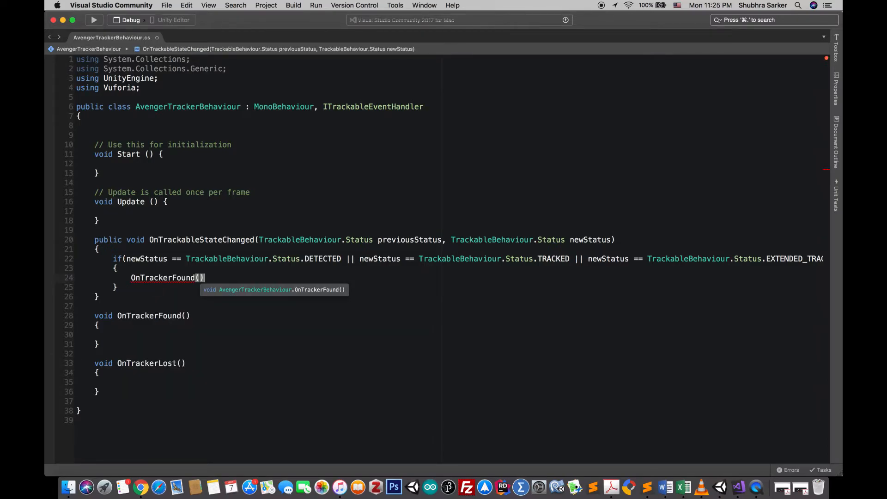
# Add an else-if for previousStatus TRACKED and newStatus NOT_FOUND that calls OnTrackerLost()
pyautogui.write(';')
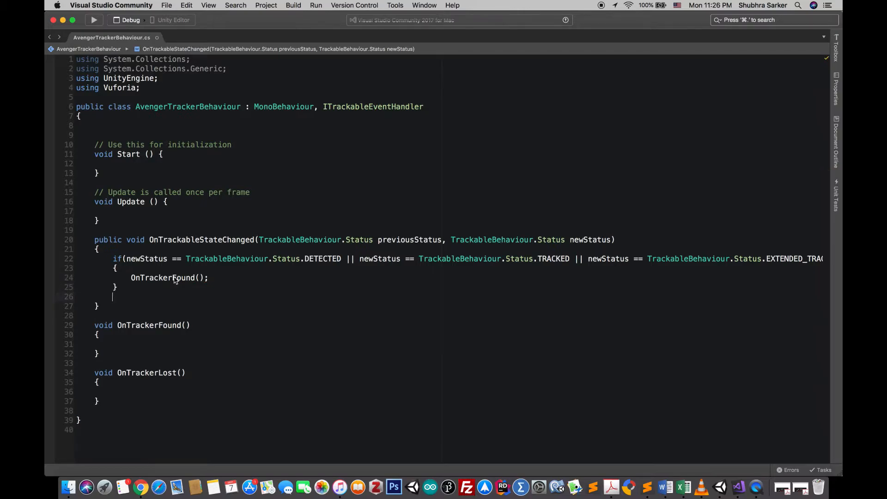
pyautogui.write('else if(')
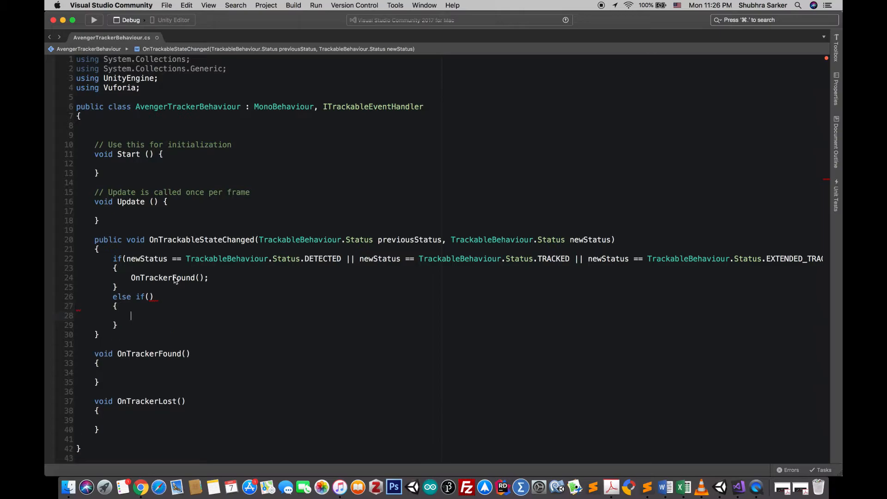
pyautogui.write('els')
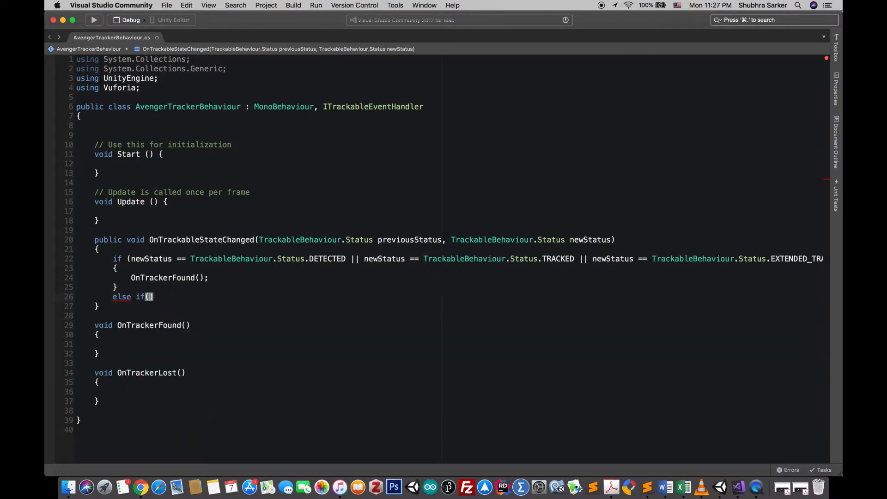
pyautogui.write('previousStatus ==')
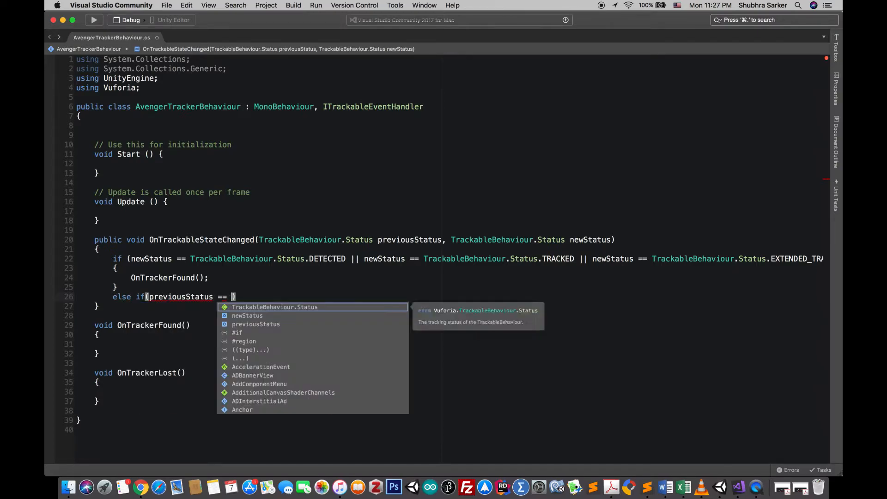
pyautogui.write('Tra')
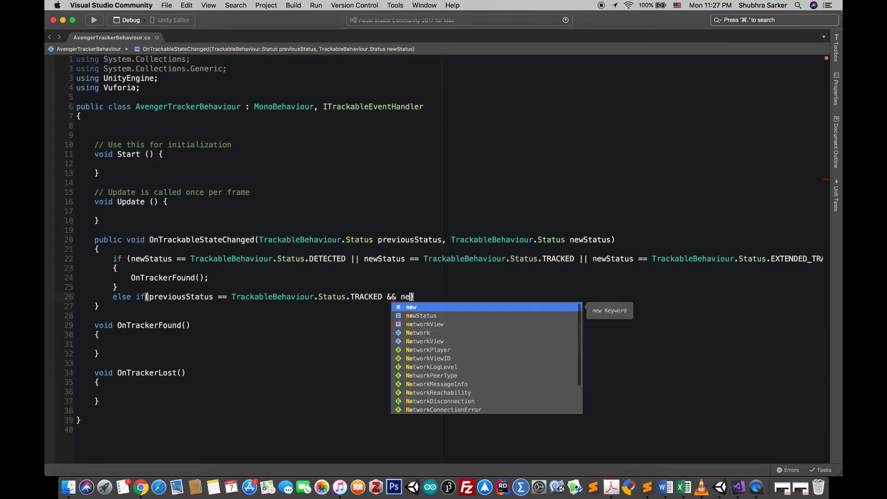
pyautogui.write('wStatus ==')
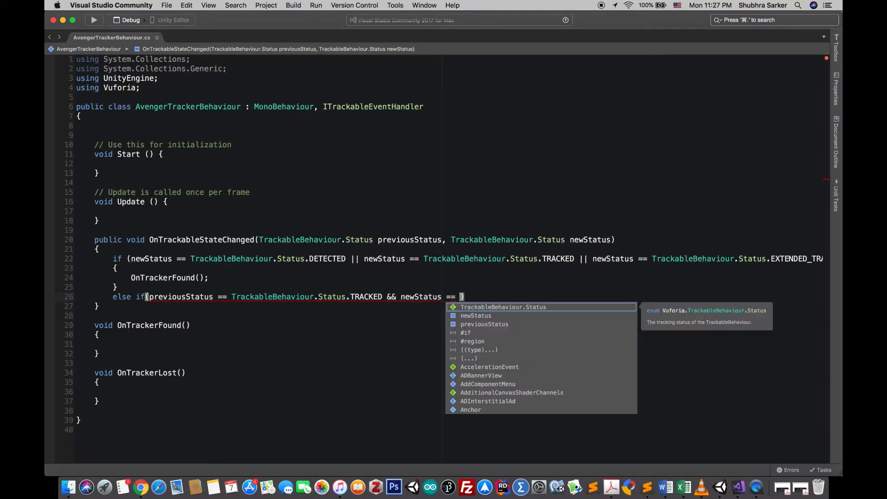
pyautogui.write('Tra')
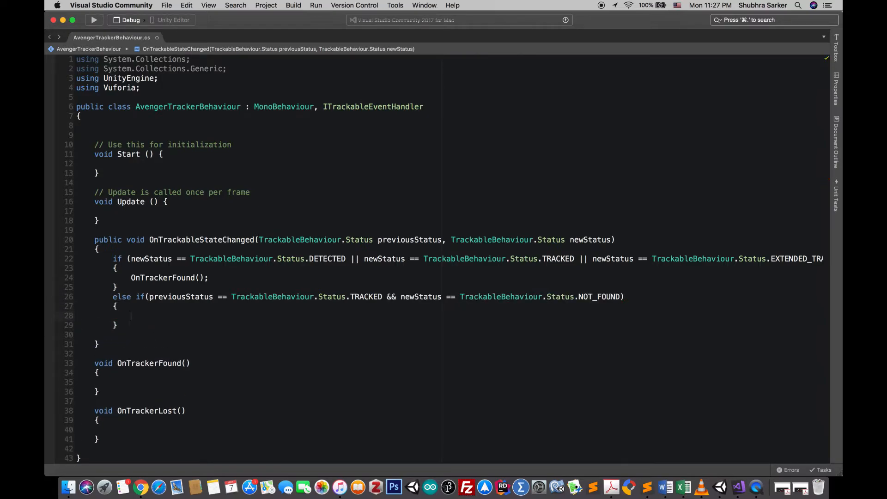
pyautogui.write('OnTrackerLost')
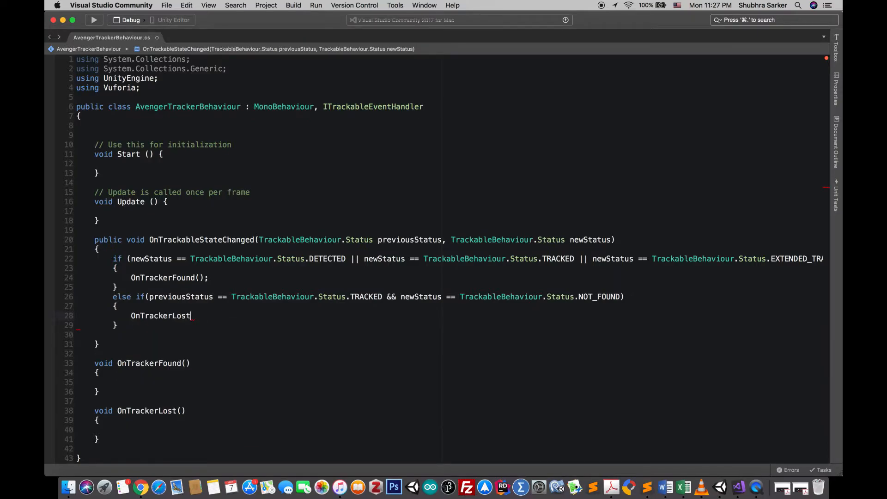
pyautogui.write('();')
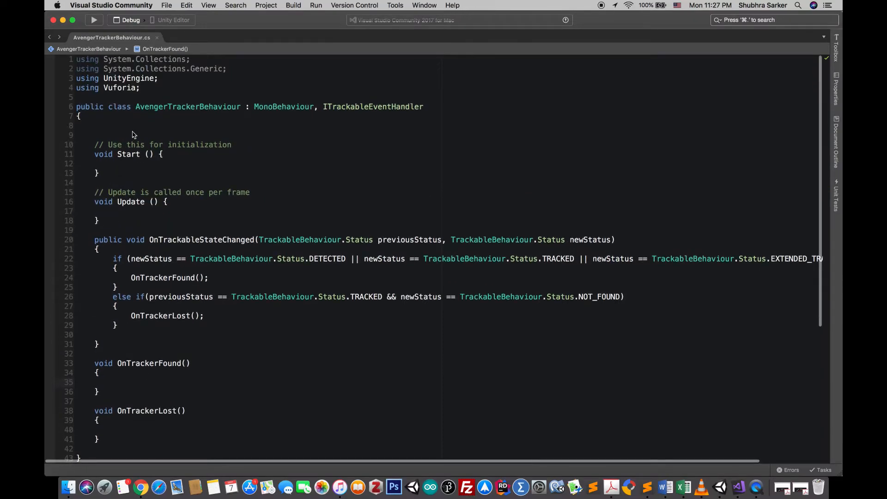
# Declare 'TrackableBehaviour avenger_TrackableBehaviour;' on blank line 9
pyautogui.click(94, 135)
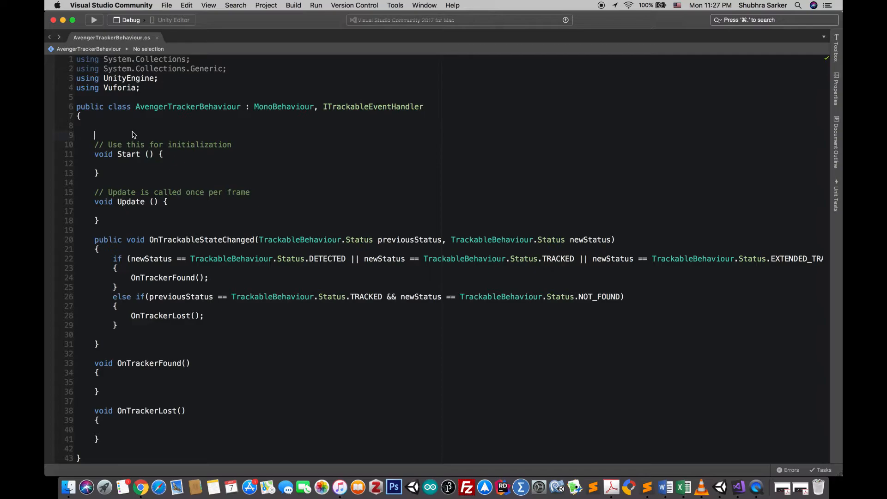
pyautogui.write('TrackableBehaviour')
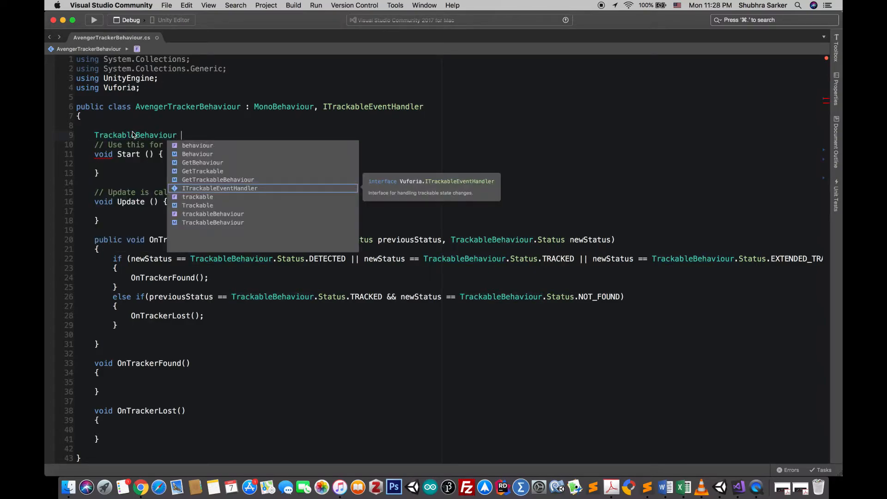
pyautogui.write('avenger+')
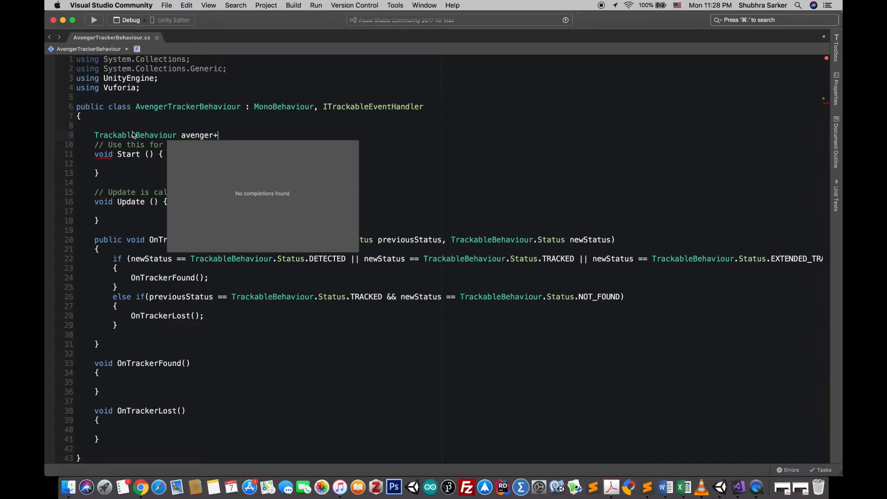
pyautogui.write('_Track')
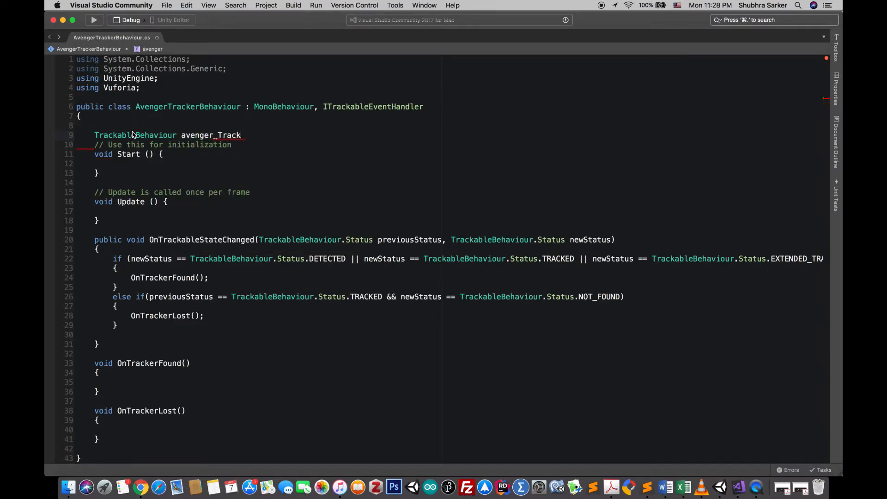
pyautogui.write('ableBehav')
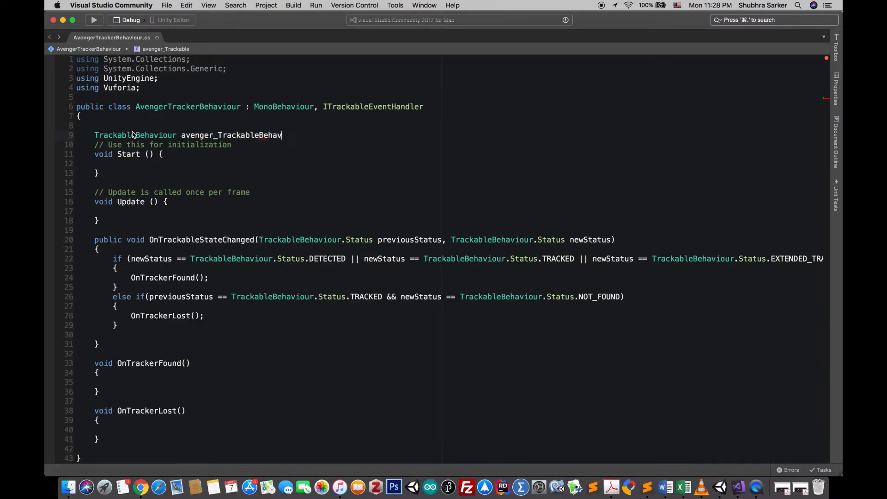
pyautogui.write('iour;')
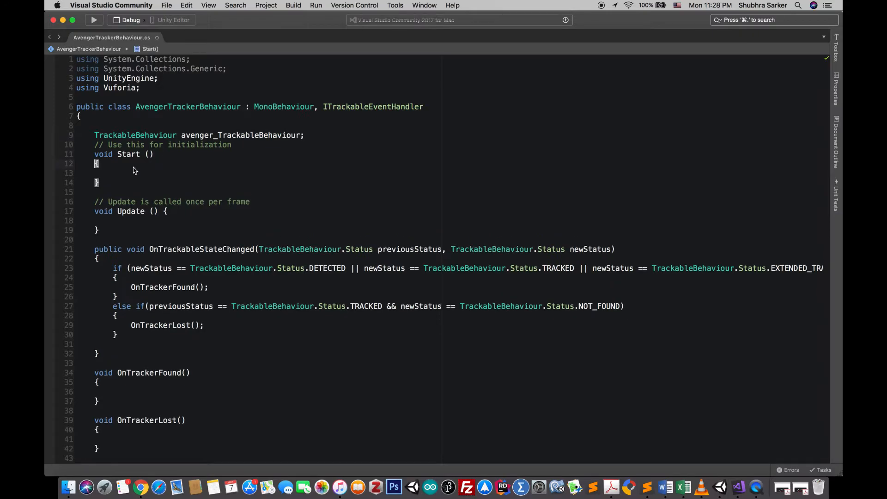
# Assign avenger_TrackableBehaviour = GetComponent<TrackableBehaviour>() in Start
pyautogui.write('avenger_TrackableBehaviour =')
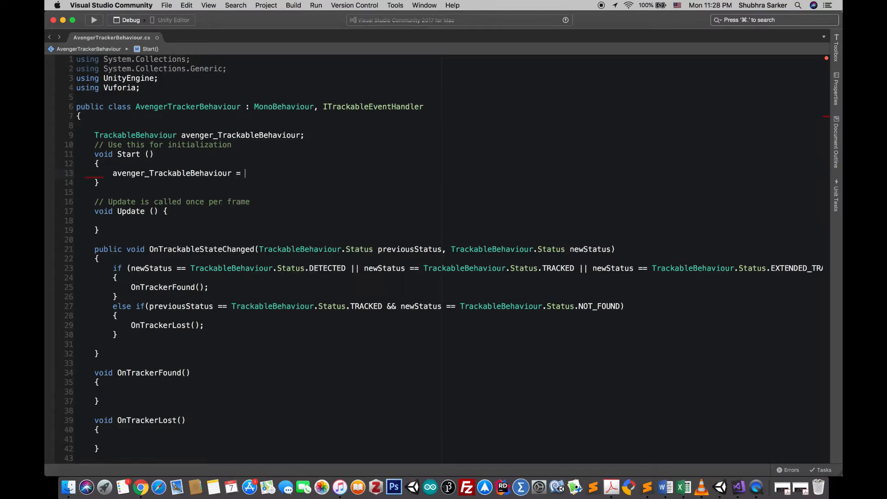
pyautogui.write('GetComponent')
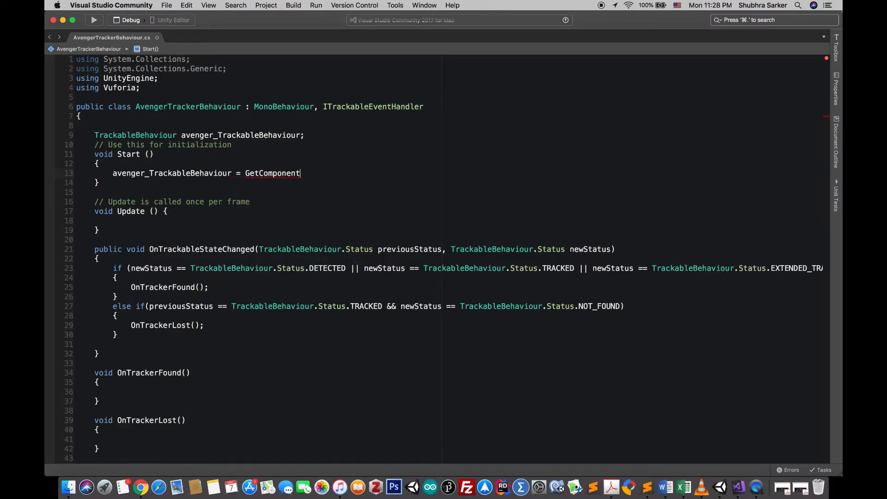
pyautogui.write('<T>')
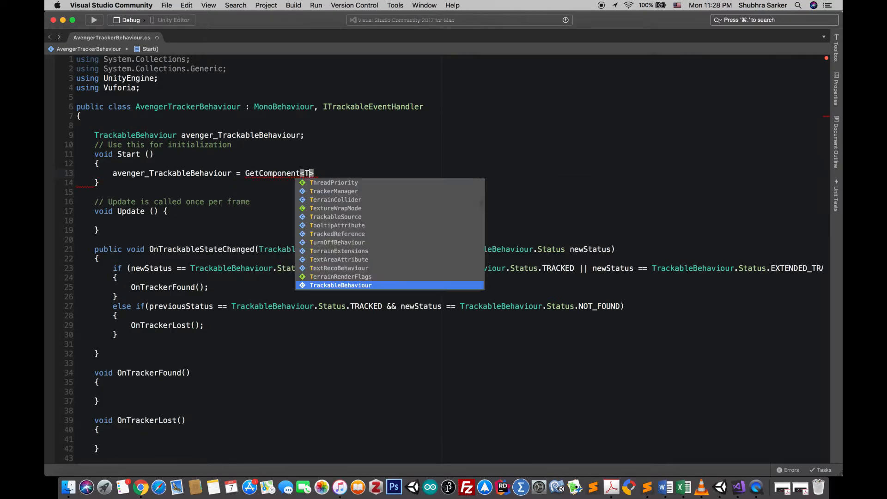
pyautogui.write('rackableBehaviour')
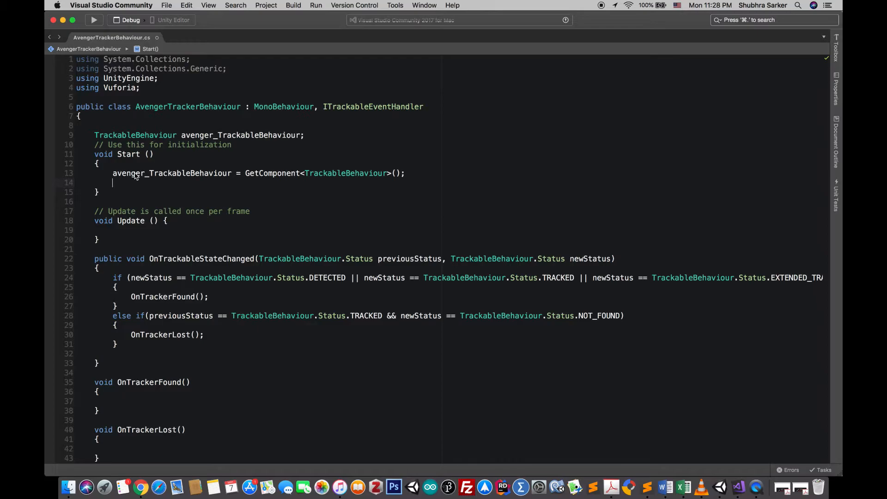
# If avenger_TrackableBehaviour != null, call RegisterTrackableEventHandler(this) on it
pyautogui.write('if(avenger_TrackableBehaviour')
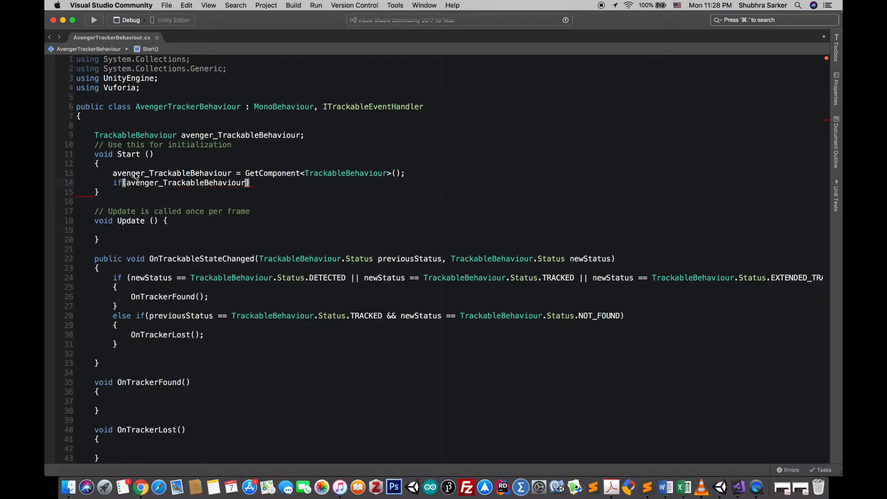
pyautogui.write('!=null')
pyautogui.write('{')
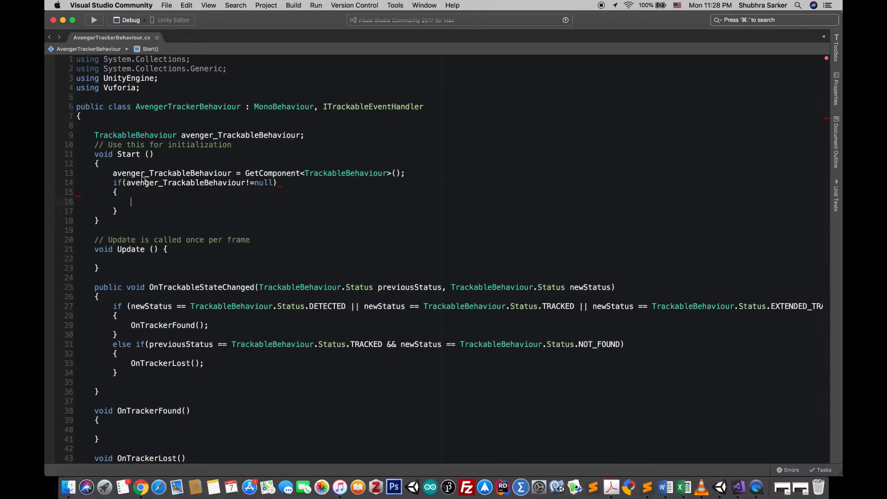
pyautogui.moveTo(180, 206)
pyautogui.write('avenger_TrackableBehaviour.')
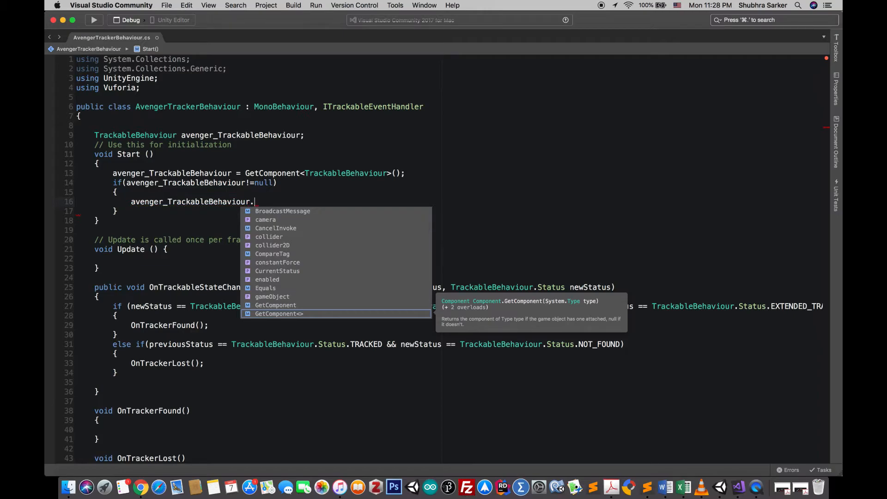
pyautogui.write('re')
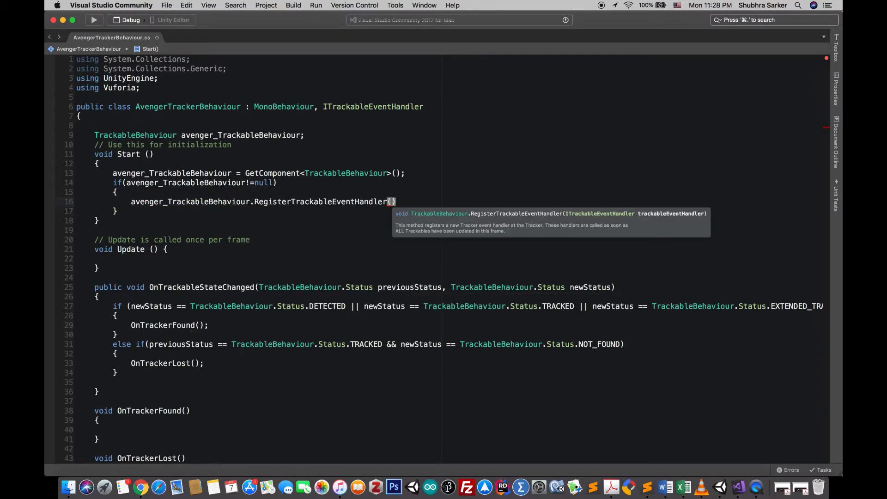
pyautogui.write('this')
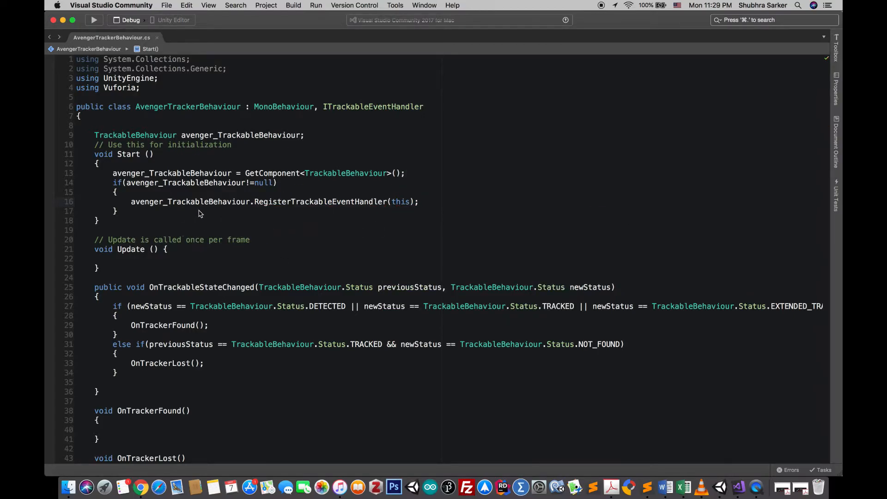
pyautogui.doubleClick(372, 107)
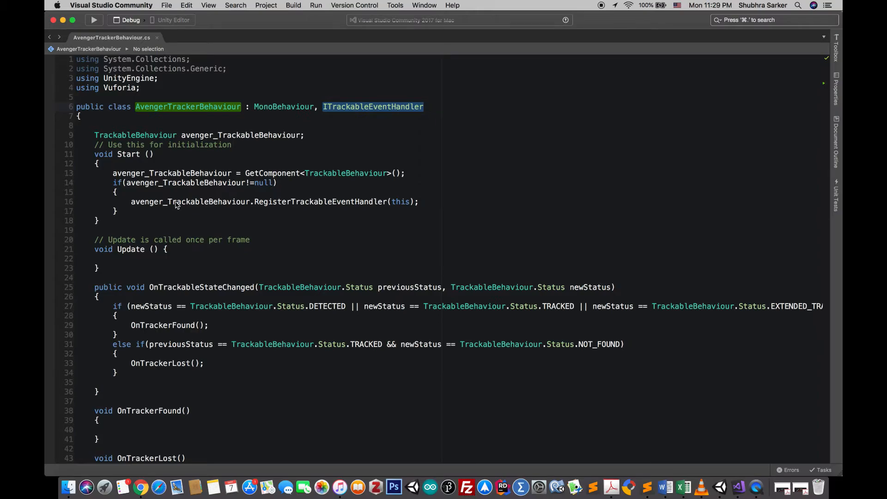
# Declare a VuMarkManager field named avenger_Vumark
pyautogui.click(190, 202)
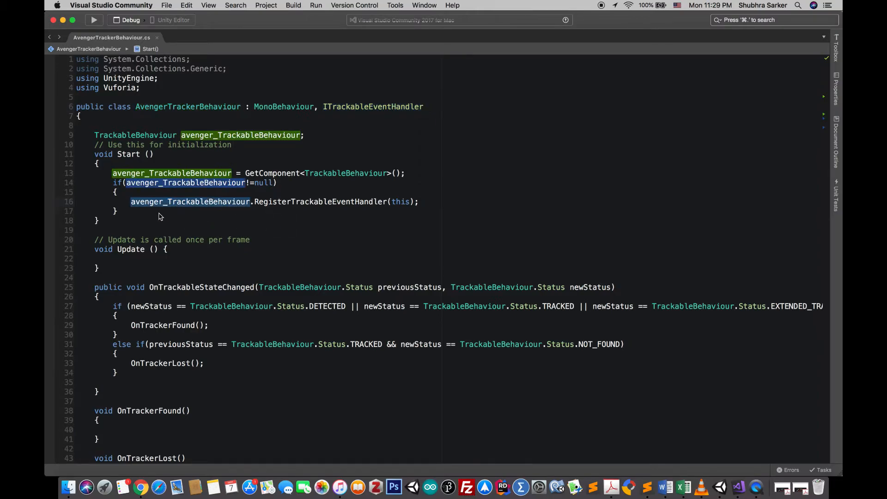
pyautogui.write('VuMarkManager')
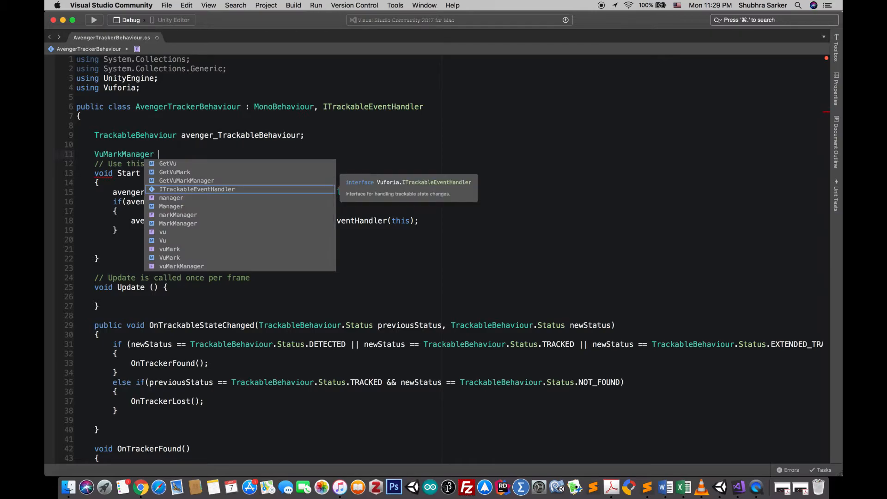
pyautogui.write('avem')
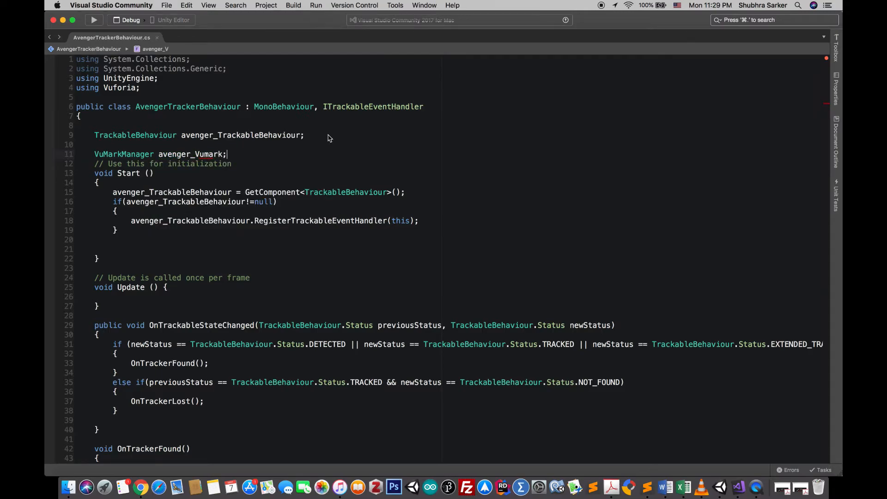
# Type avenger_Vumark = TrackerManager.Instance.GetStateManager(). using IntelliSense
pyautogui.write('avenger_Vumark =')
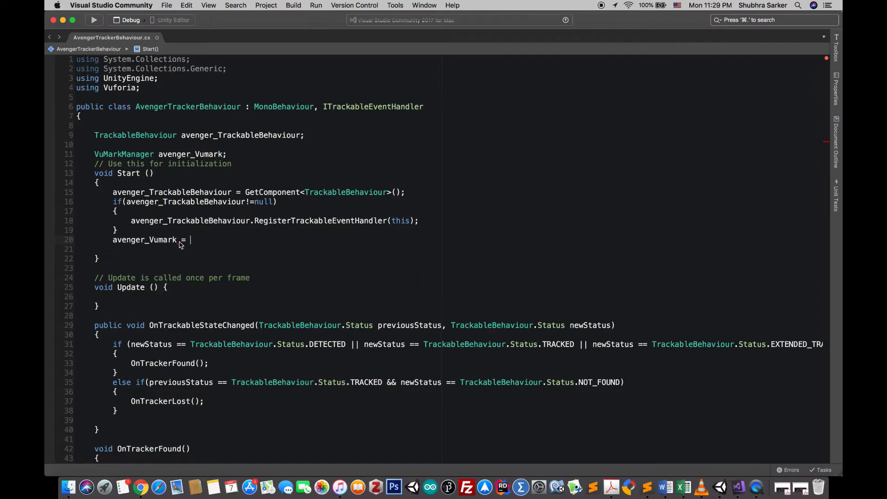
pyautogui.write('TrackerManager.Instance')
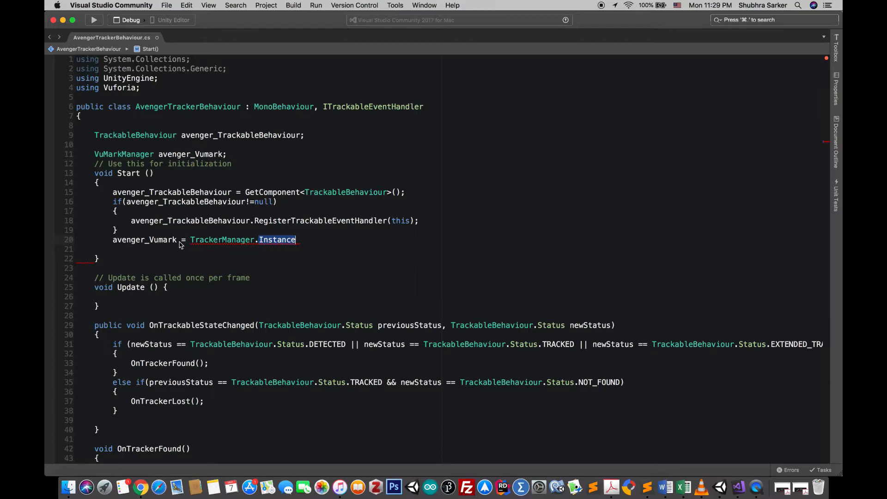
pyautogui.write('.')
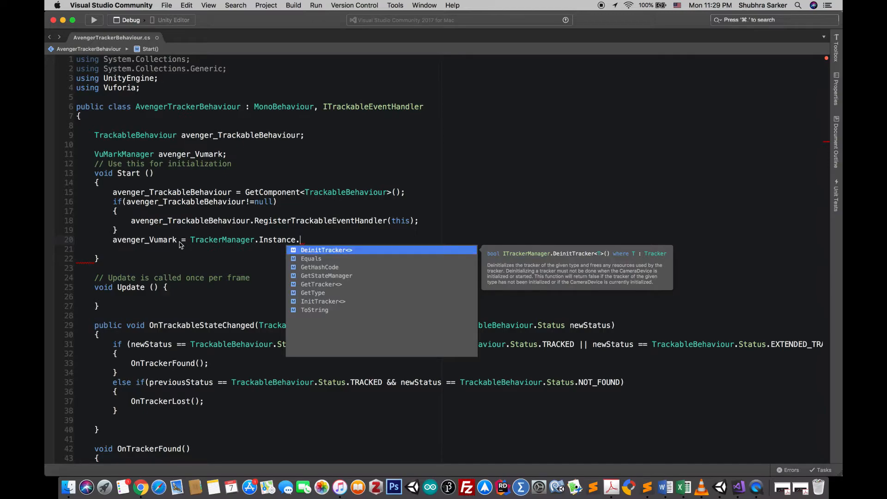
pyautogui.press('down')
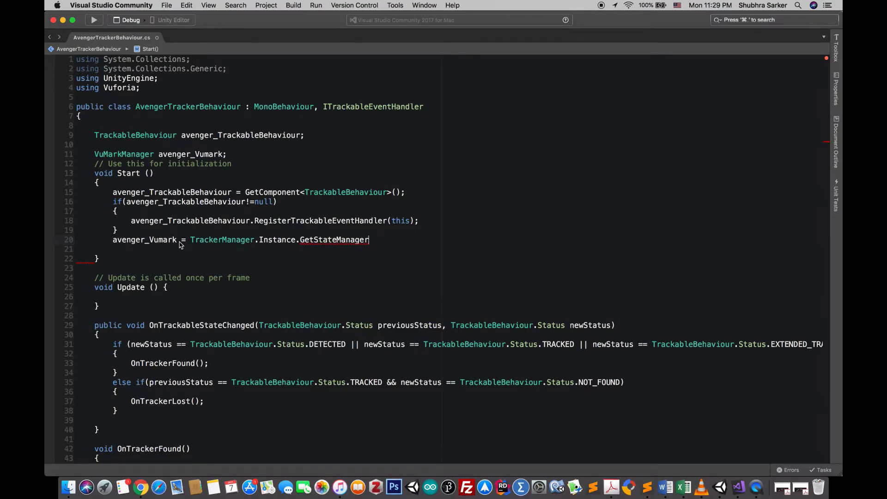
pyautogui.write('().')
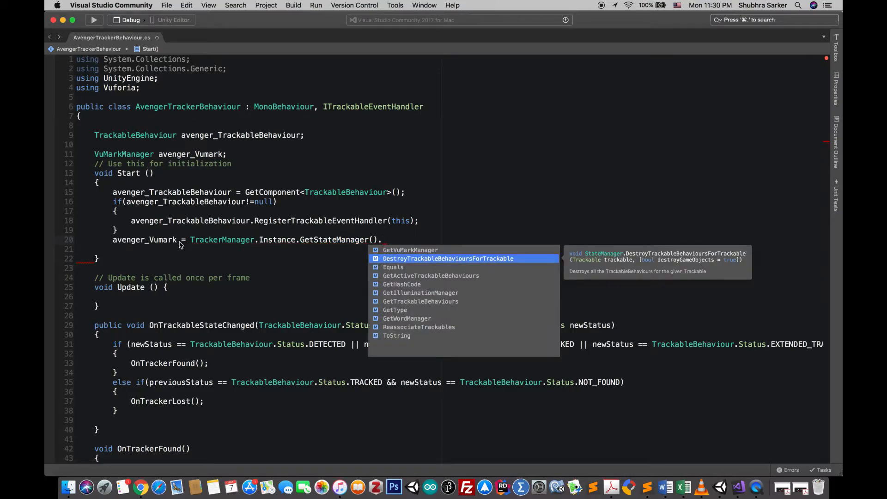
pyautogui.press('Down')
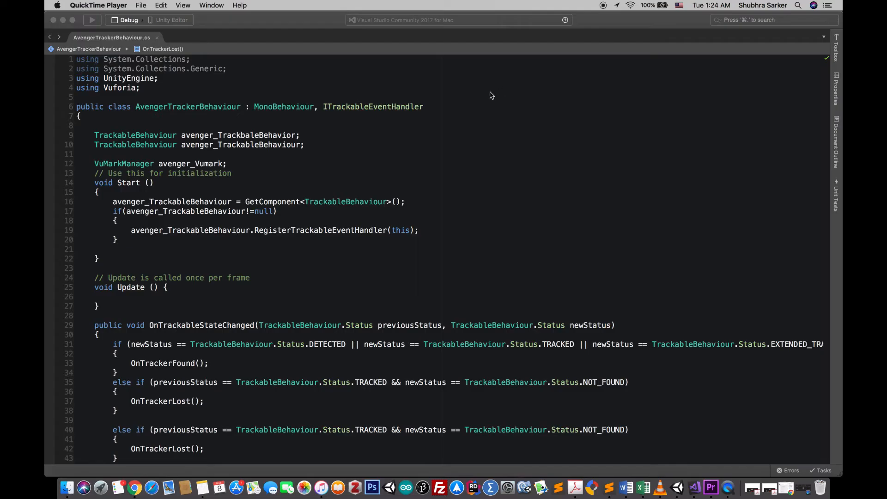
pyautogui.moveTo(207, 216)
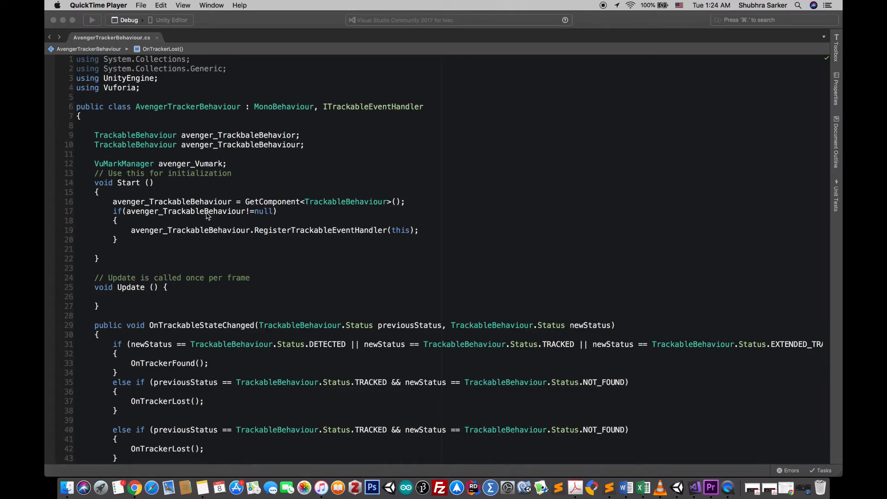
# In Start, write avenger_Vumark = TrackerManager.Instance.GetStateManager().GetVuMarkManager();
pyautogui.click(139, 167)
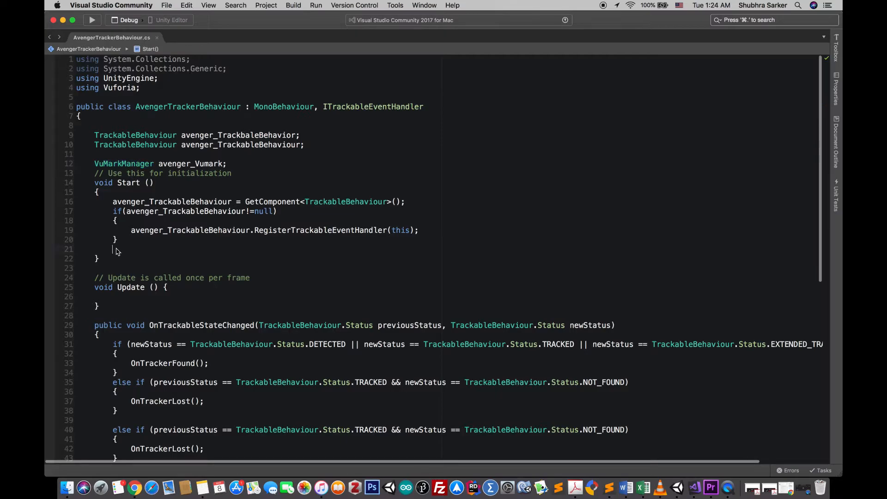
pyautogui.write('avenger_Vumark')
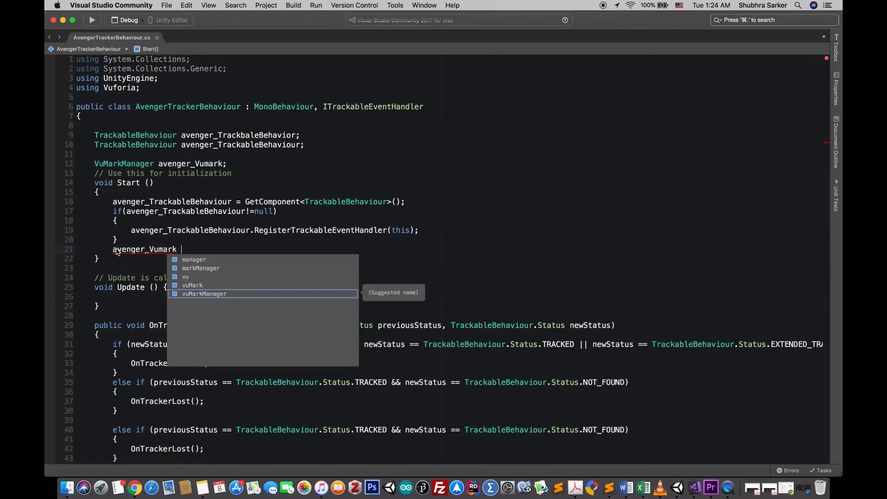
pyautogui.write('= TrackerManager.Instance.GetStateManager.')
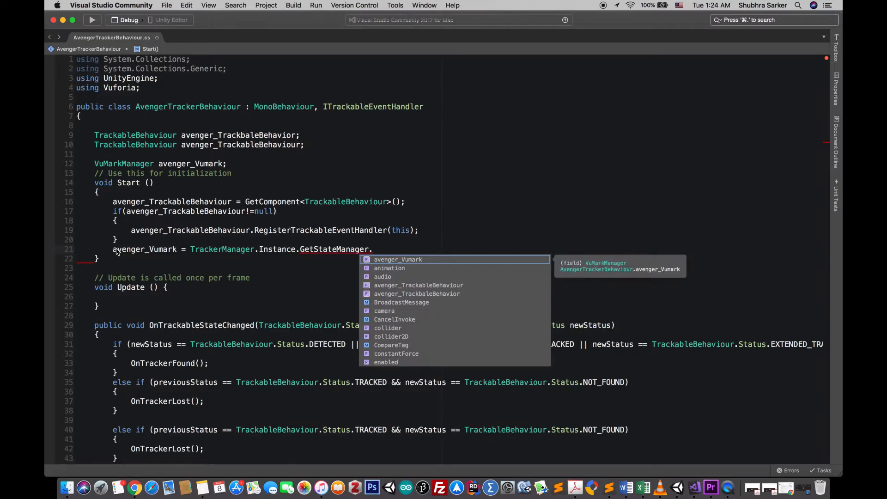
pyautogui.write('vu')
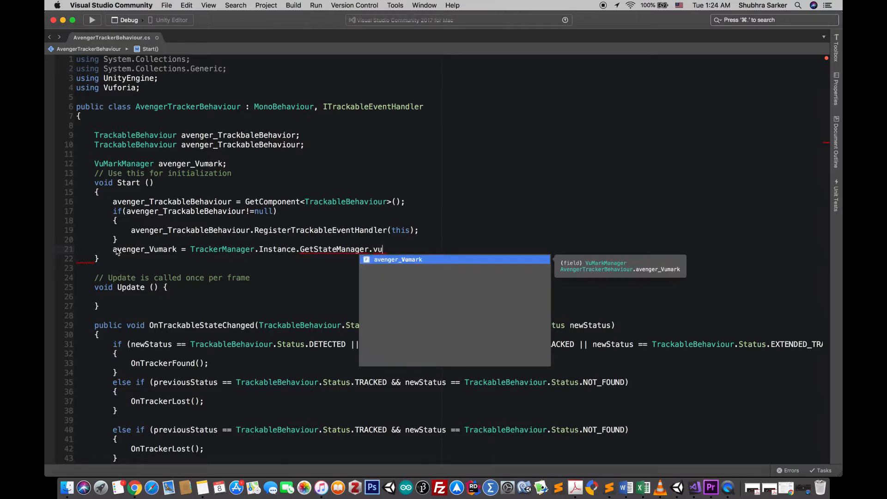
pyautogui.write('get')
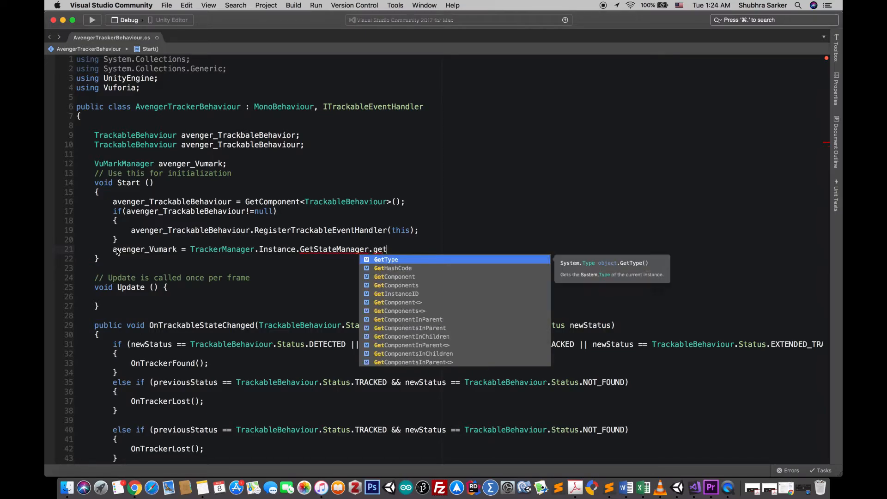
pyautogui.moveTo(415, 262)
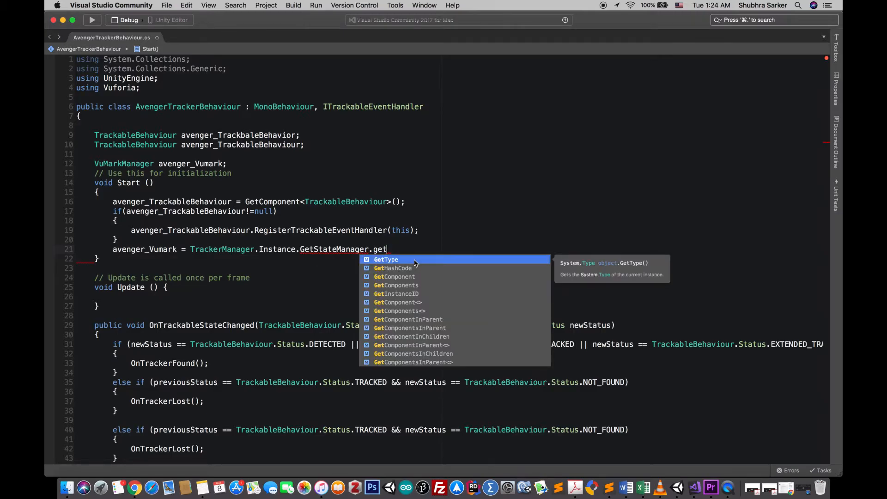
pyautogui.press('Escape')
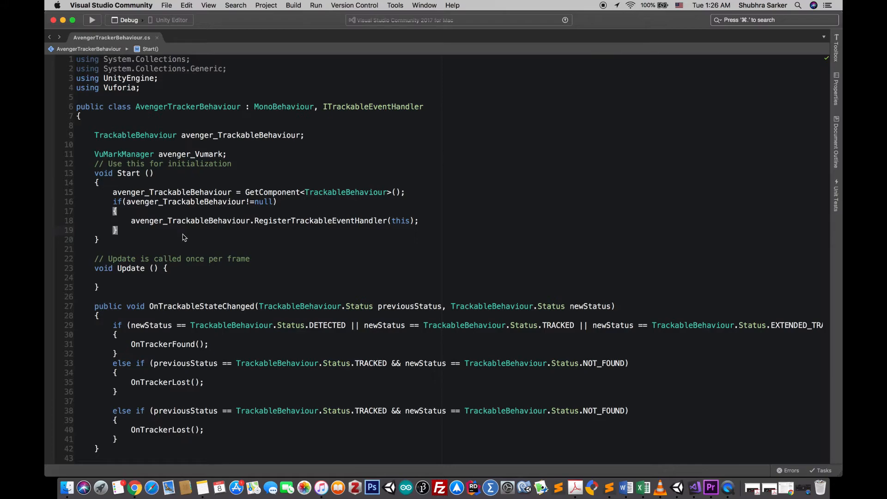
pyautogui.write('avenger_Vumark')
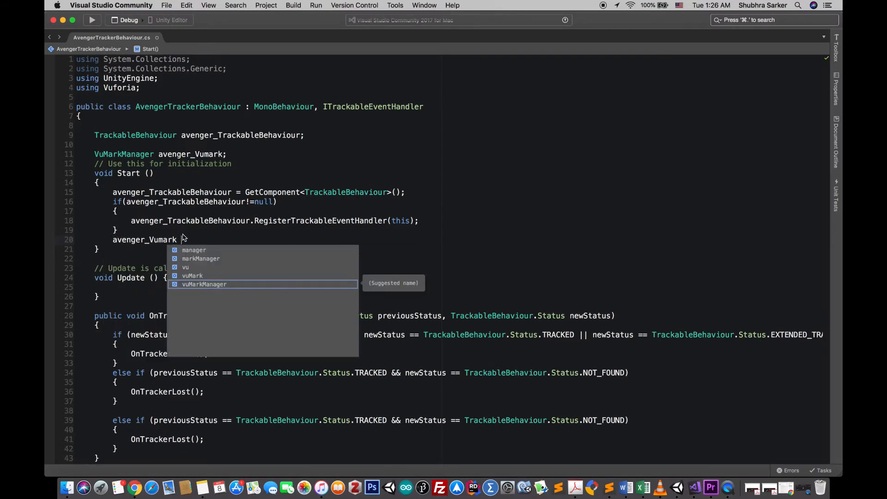
pyautogui.write('Tra')
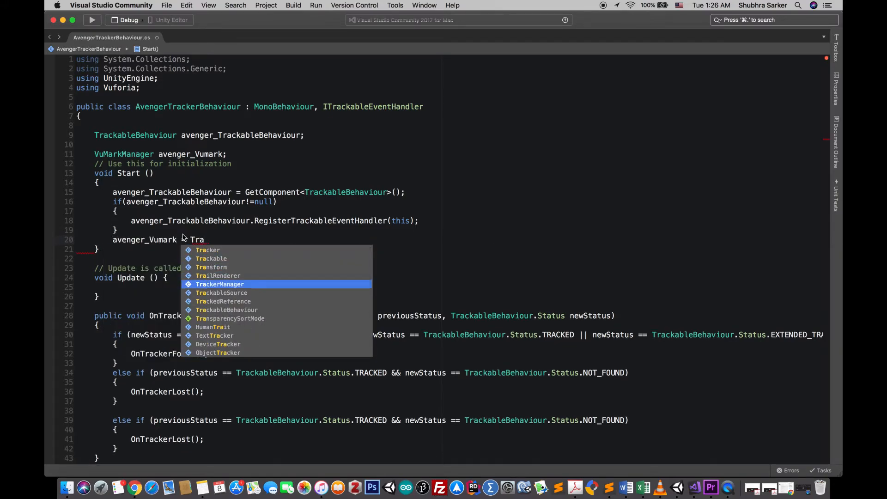
pyautogui.write('ckerManager.Instance.GetStateManager(')
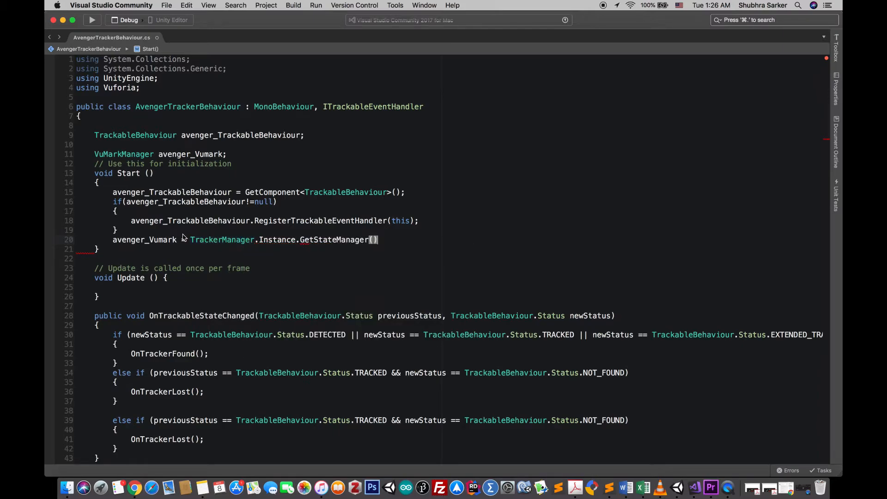
pyautogui.write('.GetVuMarkManager()')
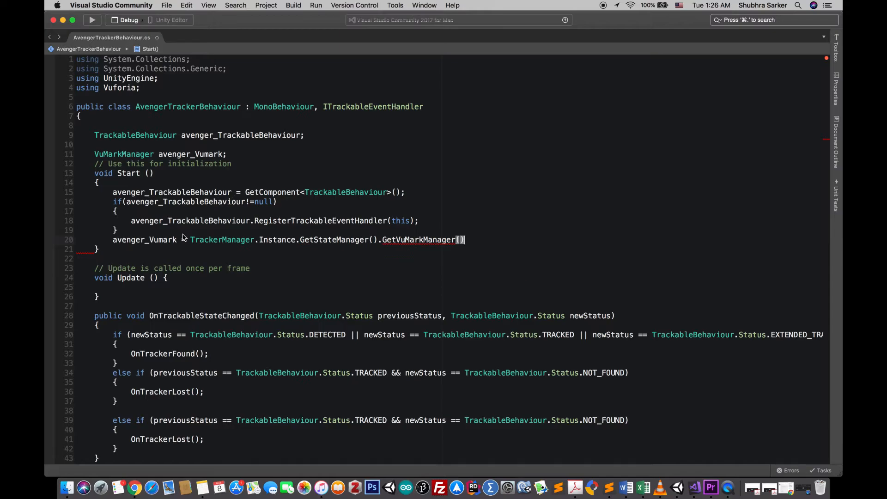
pyautogui.write(';')
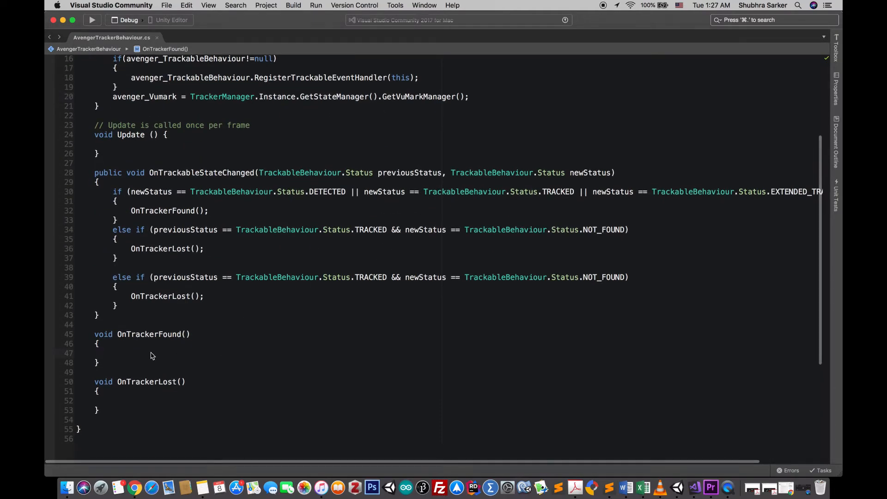
pyautogui.moveTo(677, 487)
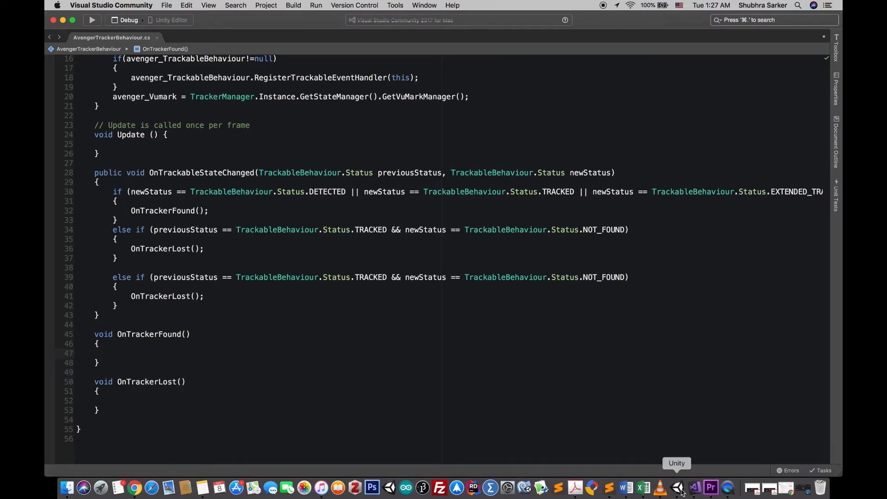
pyautogui.click(677, 486)
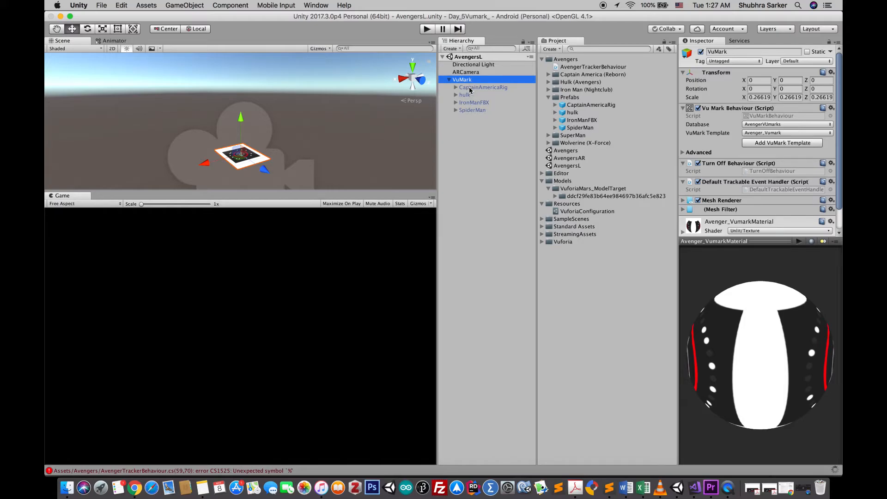
pyautogui.click(464, 94)
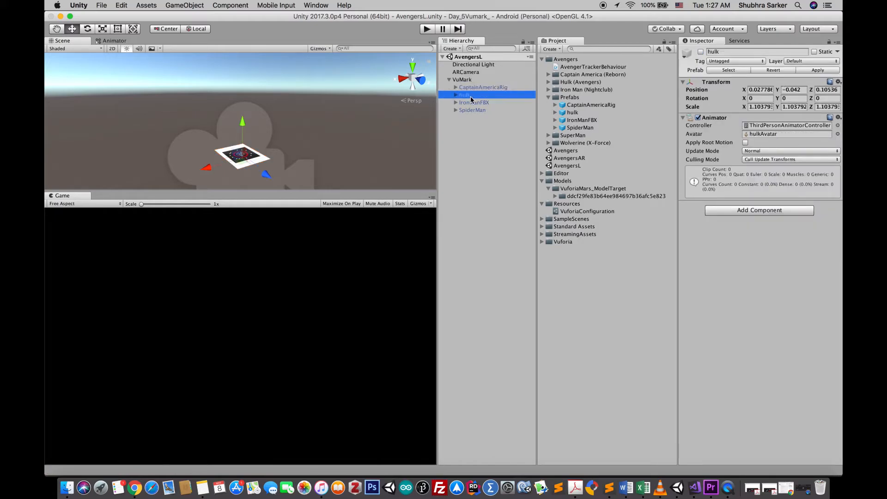
pyautogui.click(473, 110)
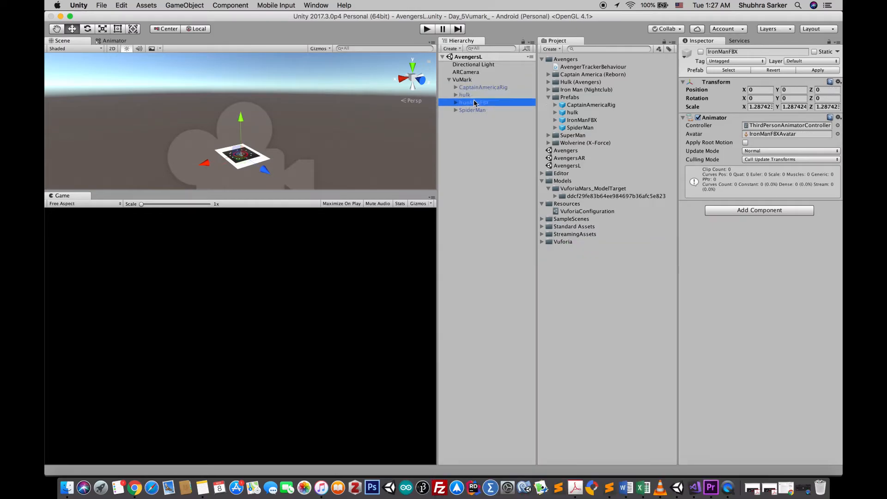
pyautogui.click(472, 110)
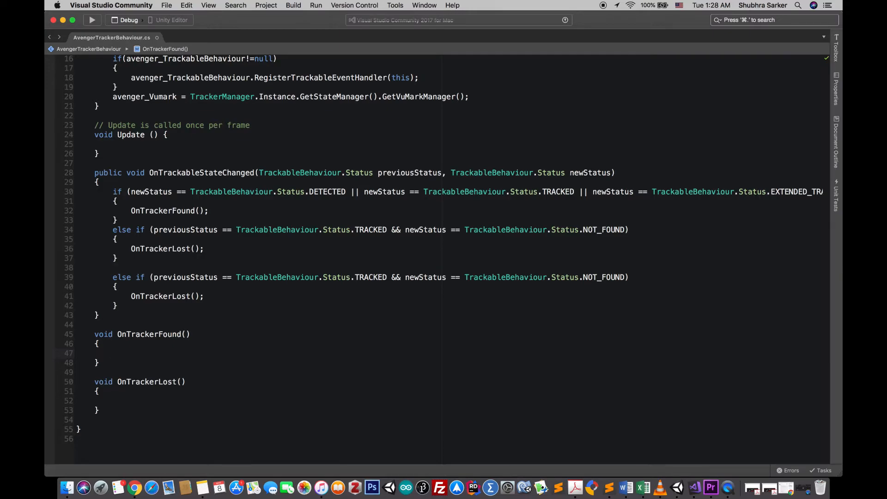
# Add a foreach loop over avenger_Vumark's active behaviours in OnTrackerFound
pyautogui.click(112, 353)
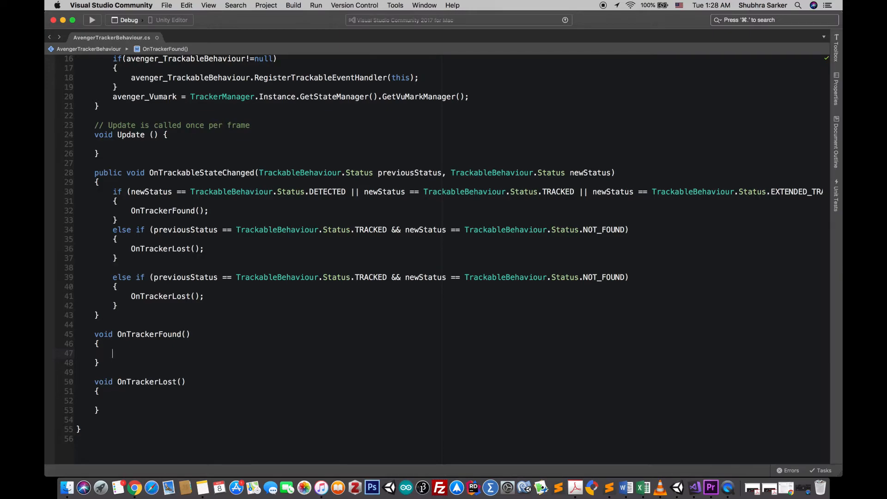
pyautogui.write('forea')
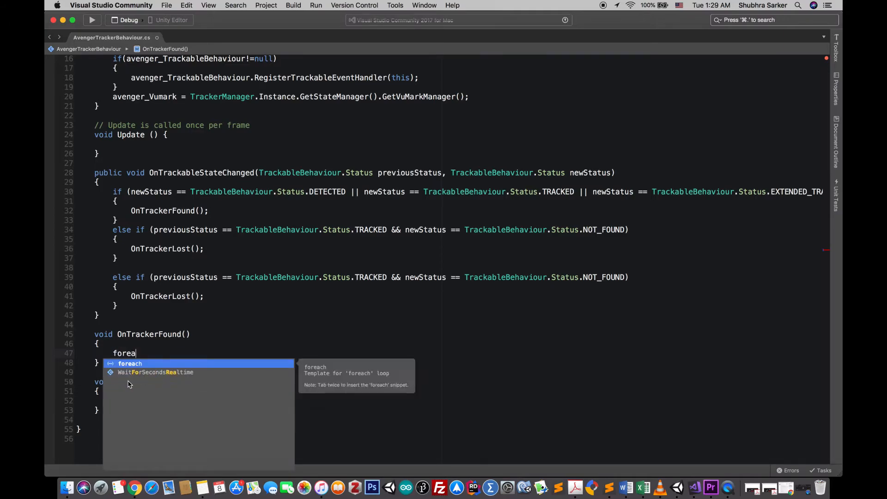
pyautogui.press('Tab')
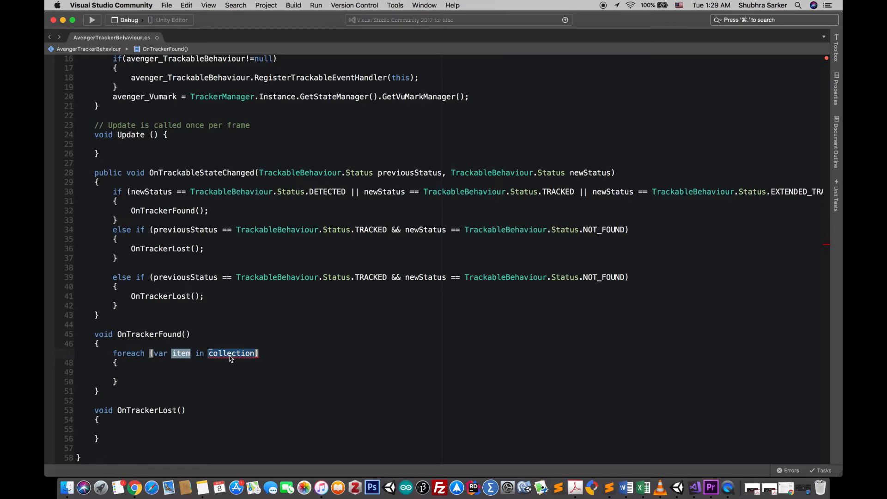
pyautogui.write('avenger_Vumark')
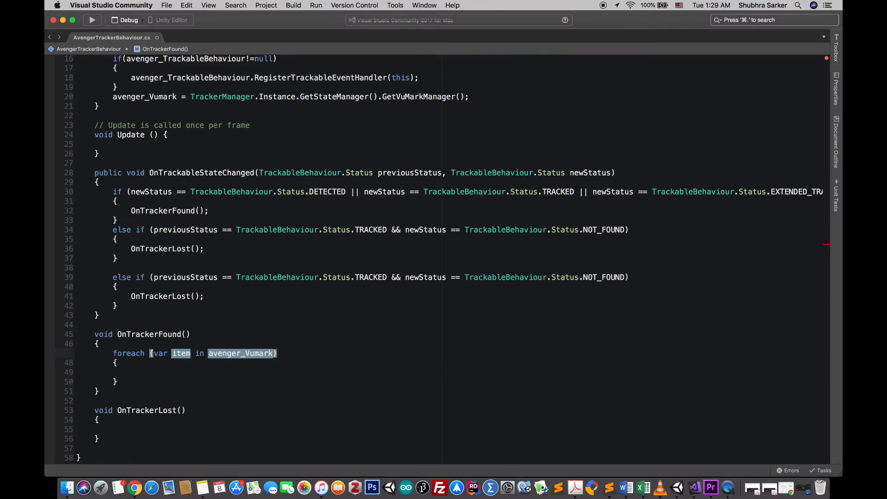
pyautogui.write('.get')
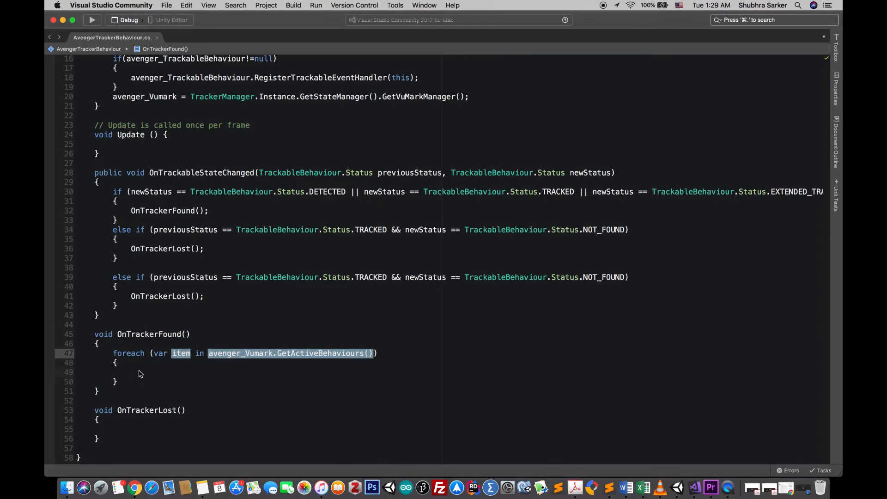
# Declare targetObj from item.VuMarkTarget.InstanceId.NumericValue inside the loop
pyautogui.write('string')
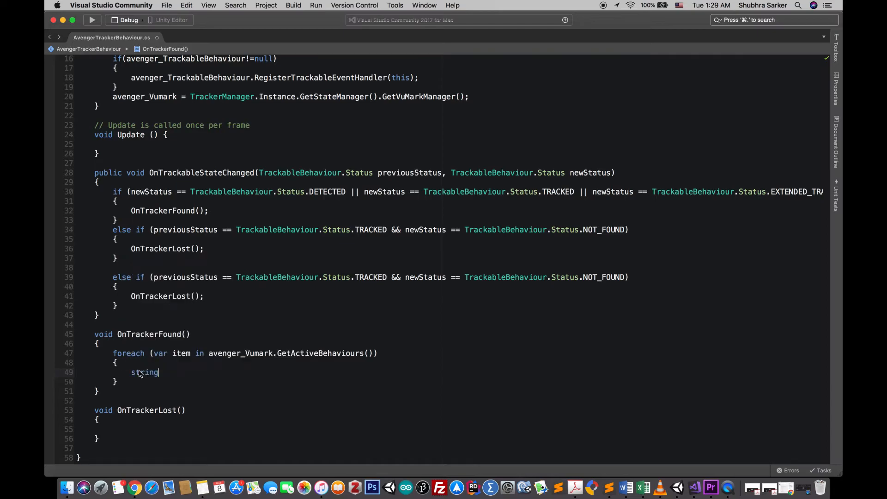
pyautogui.write('t')
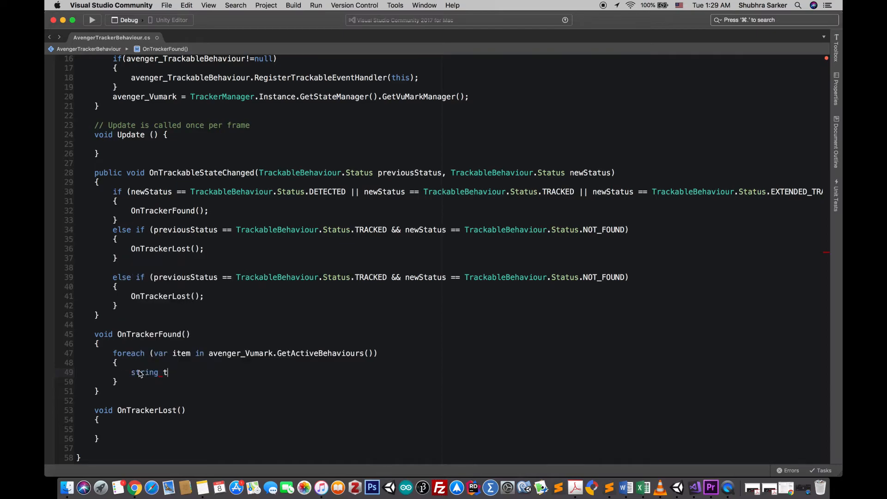
pyautogui.write('argetObj = it')
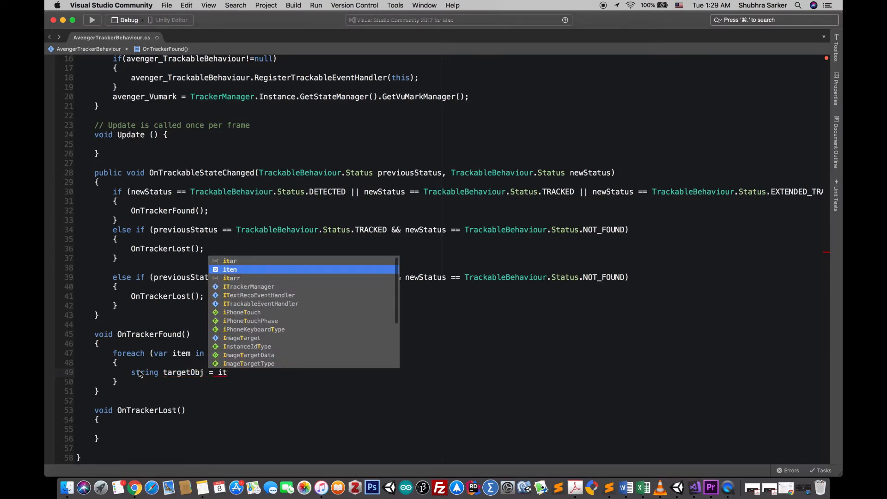
pyautogui.write('em.')
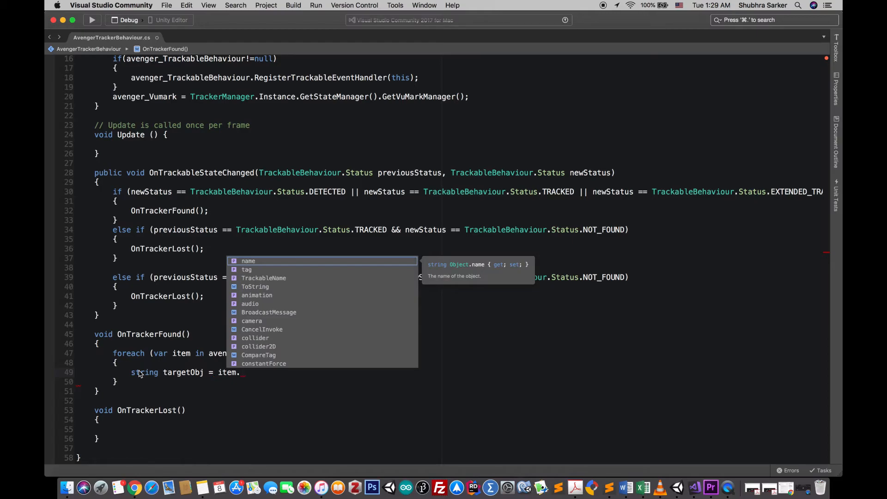
pyautogui.write('vu')
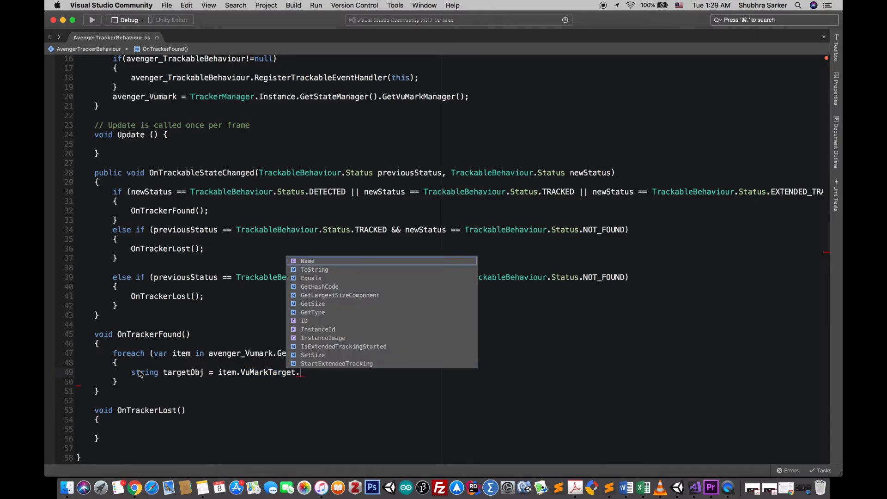
pyautogui.write('InstanceId.NumericValue;')
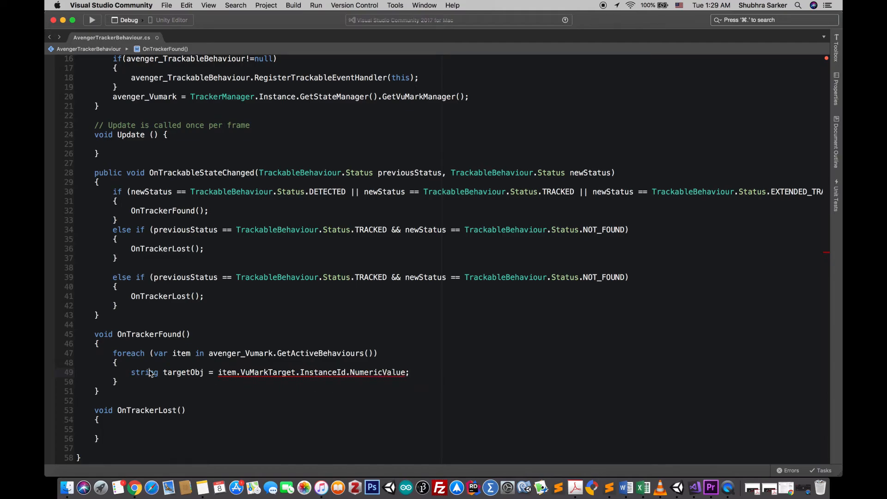
pyautogui.write('int')
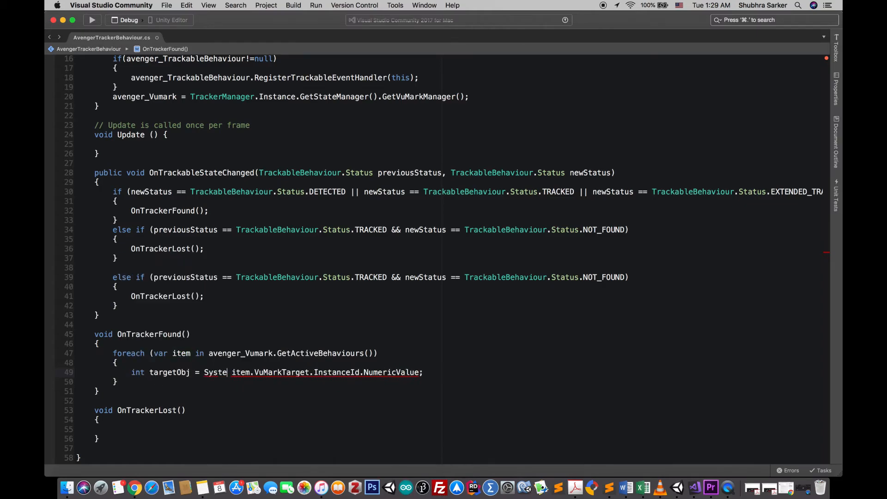
# Convert the id to an integer with System.Convert.ToInt32 for targetObj
pyautogui.write('.')
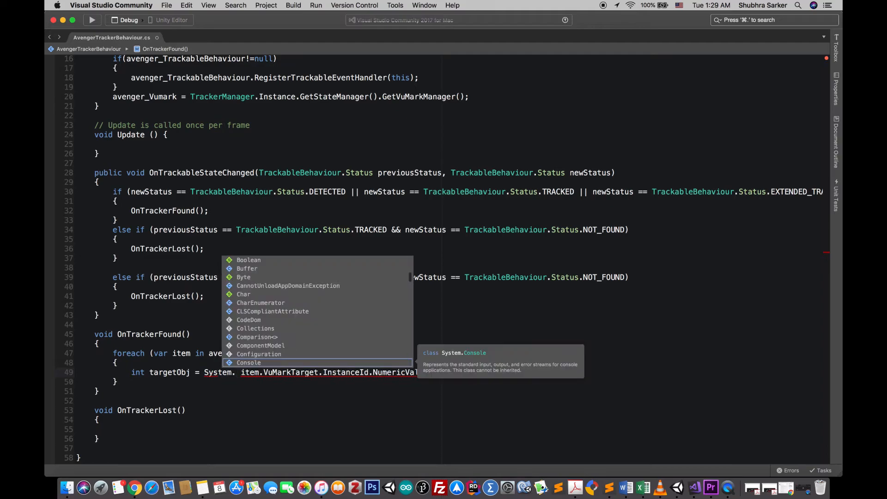
pyautogui.write('Convert.to')
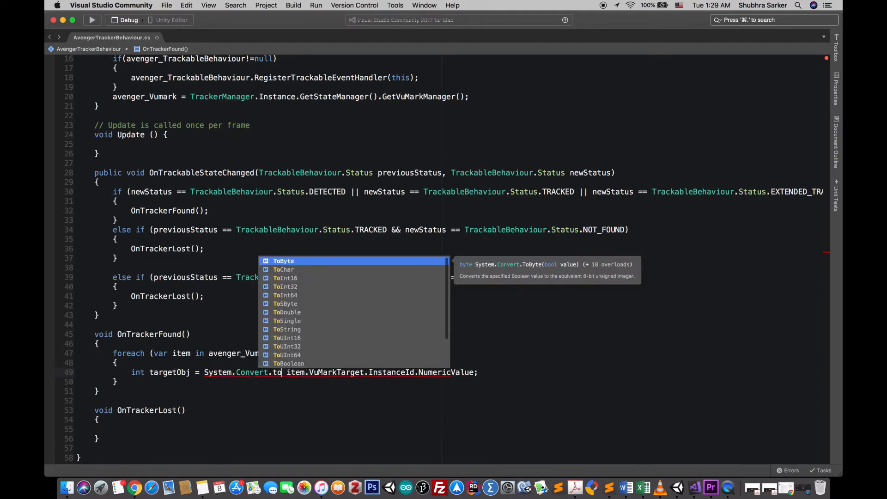
pyautogui.write('in')
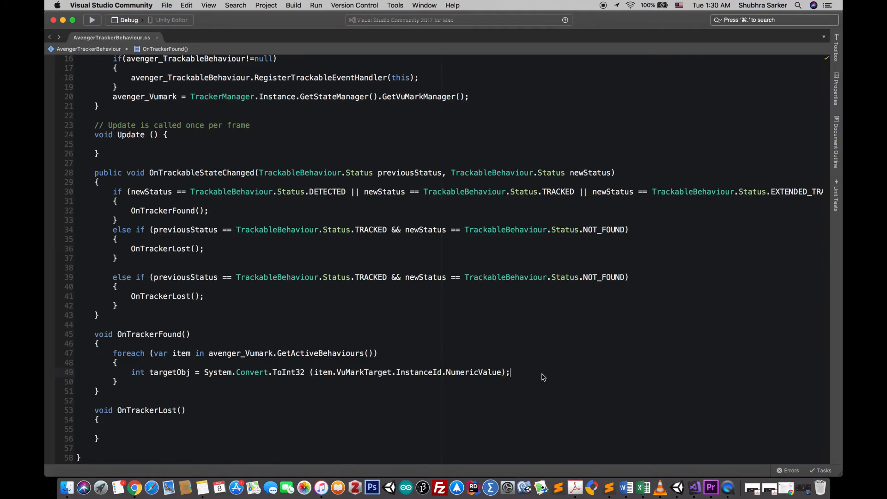
pyautogui.write('transform.')
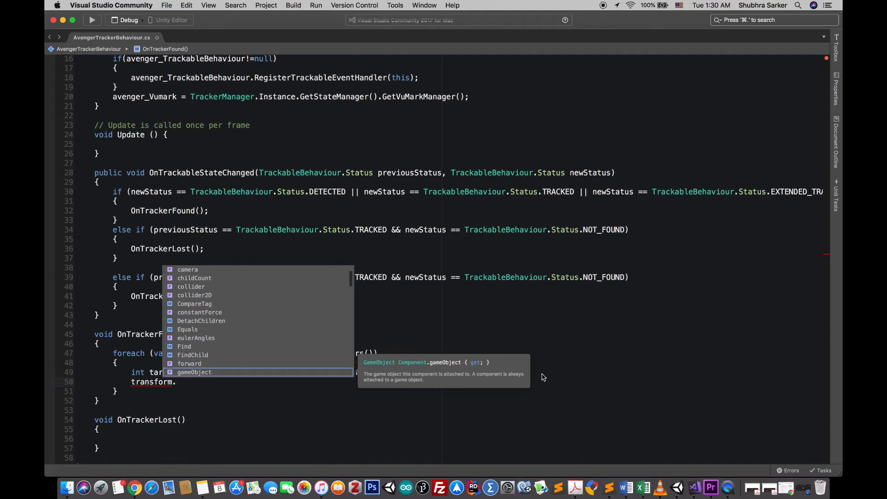
# Activate the child model with transform.GetChild(targetObj - 1).gameObject.SetActive
pyautogui.write('GetChild')
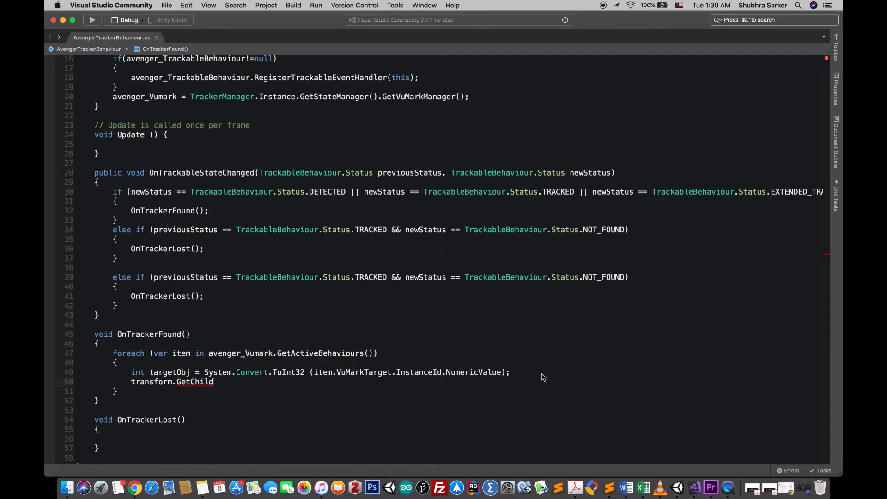
pyautogui.write('()')
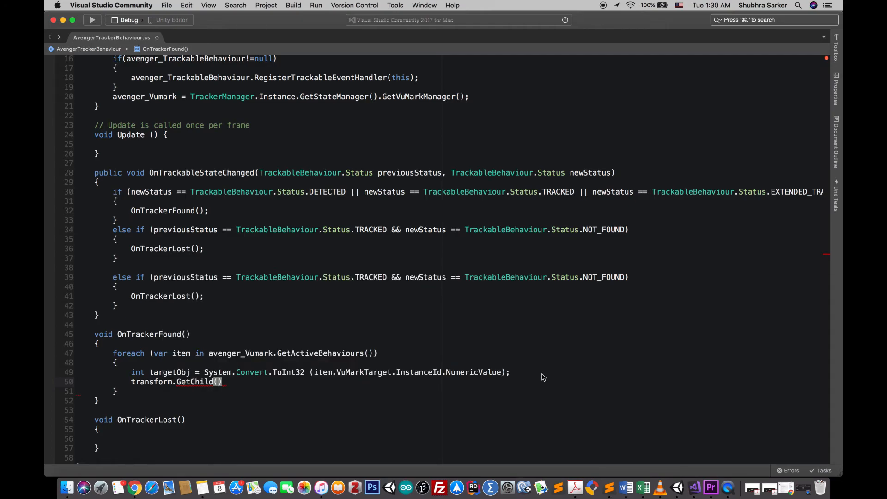
pyautogui.write('targetObj')
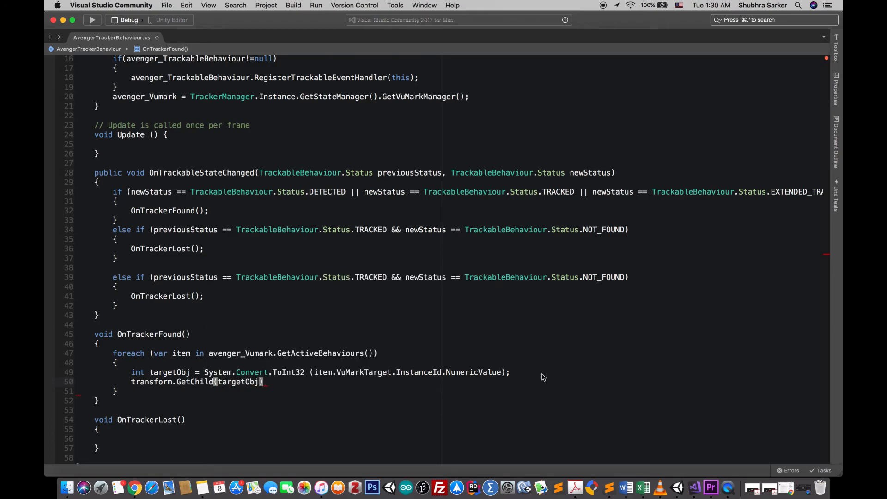
pyautogui.write('-1')
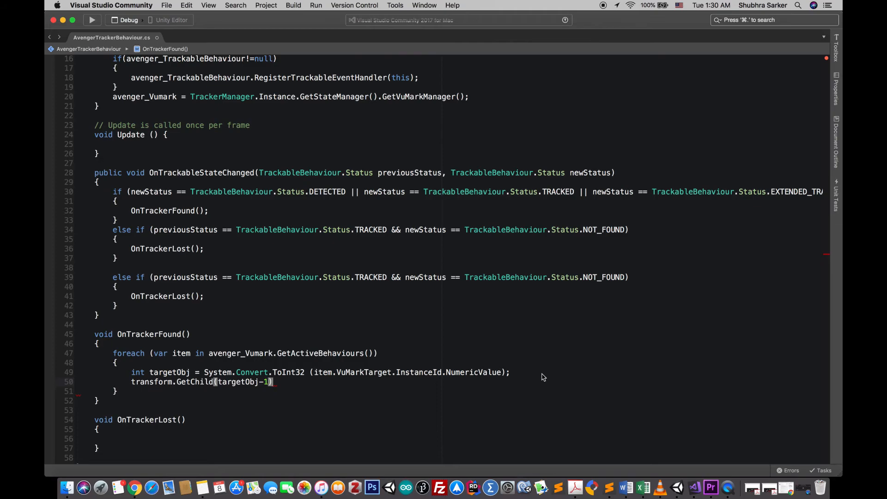
pyautogui.write('.set')
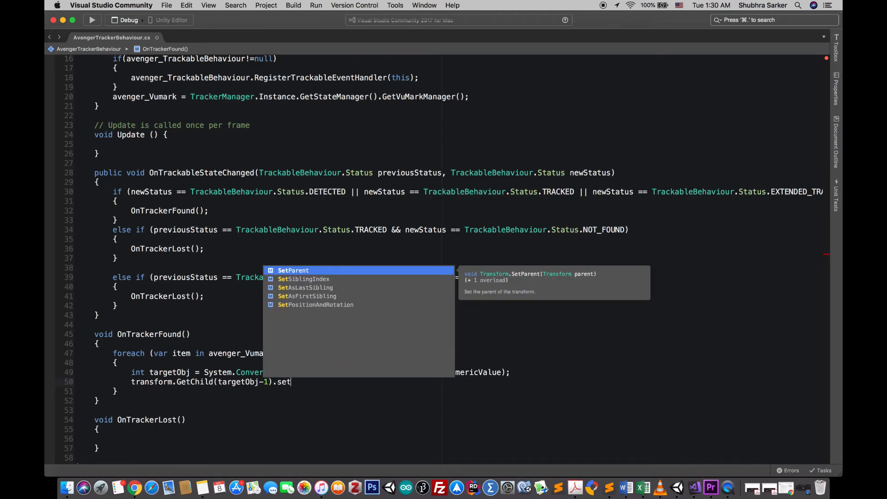
pyautogui.press('backspace')
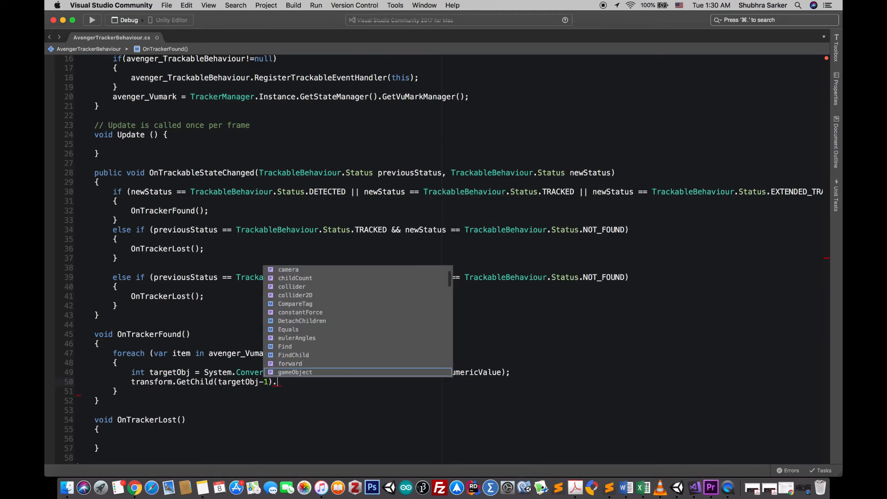
pyautogui.write('gameObject.se')
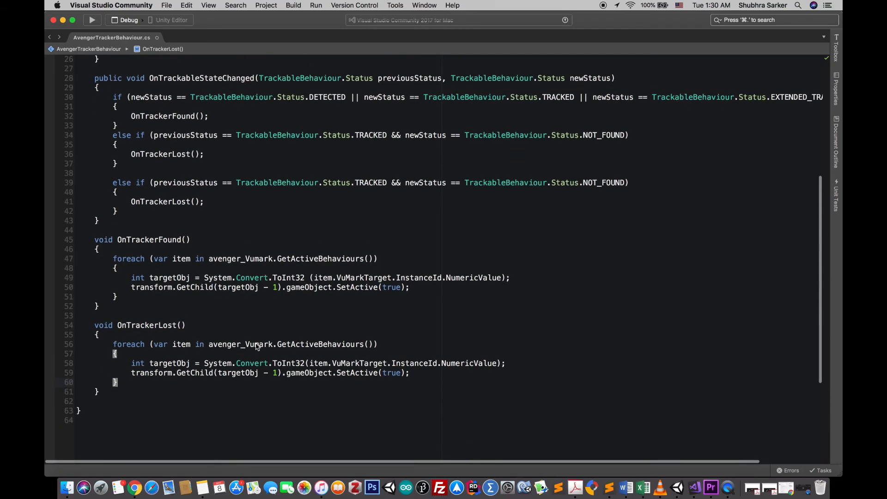
# Change OnTrackerLost's SetActive(true) argument to false
pyautogui.doubleClick(391, 373)
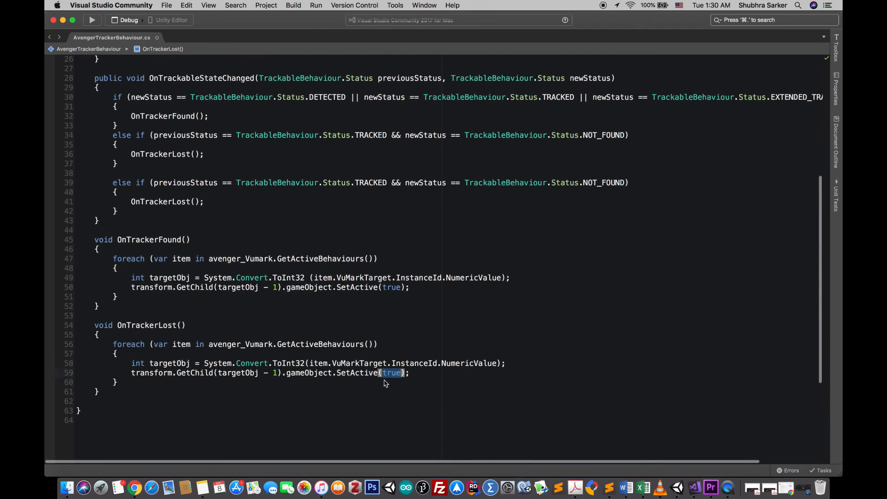
pyautogui.moveTo(388, 380)
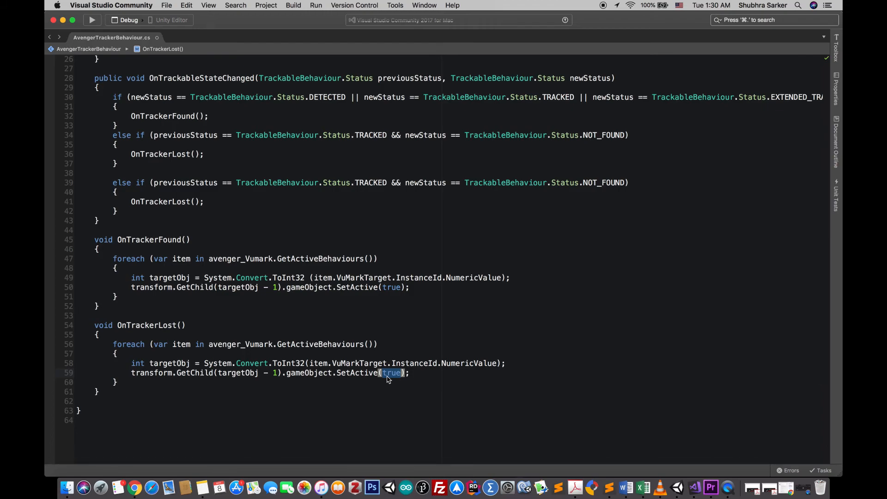
pyautogui.write('false')
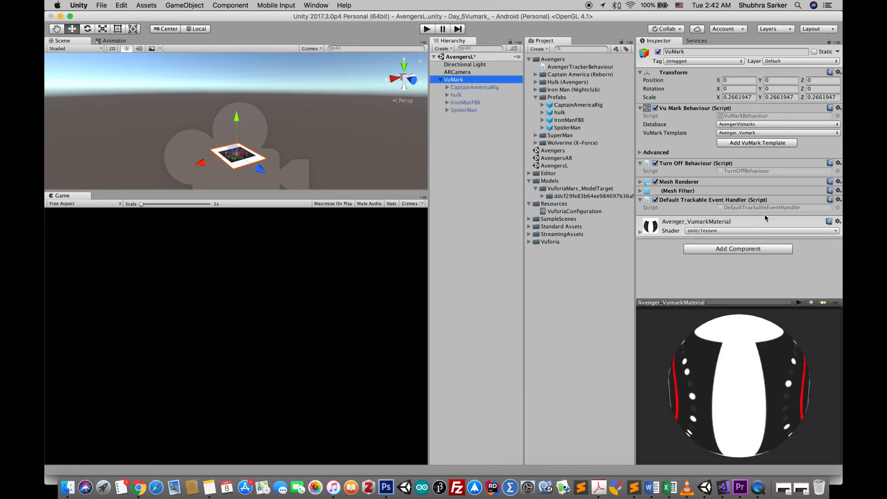
# Remove the VuMark's Default Trackable Event Handler component and run the AR demo
pyautogui.click(839, 200)
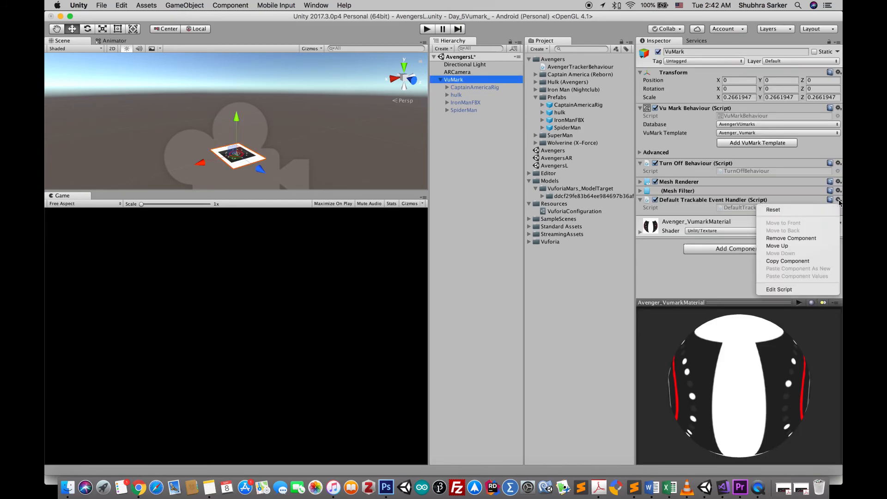
pyautogui.click(791, 238)
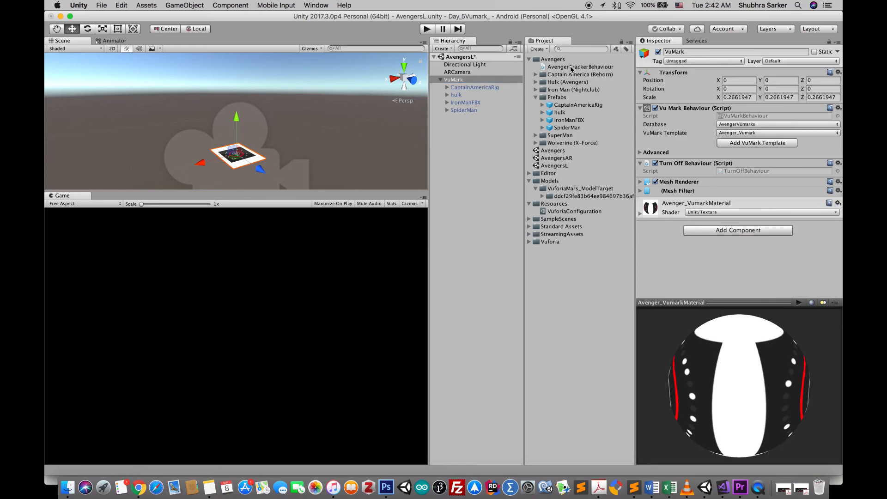
pyautogui.moveTo(577, 67)
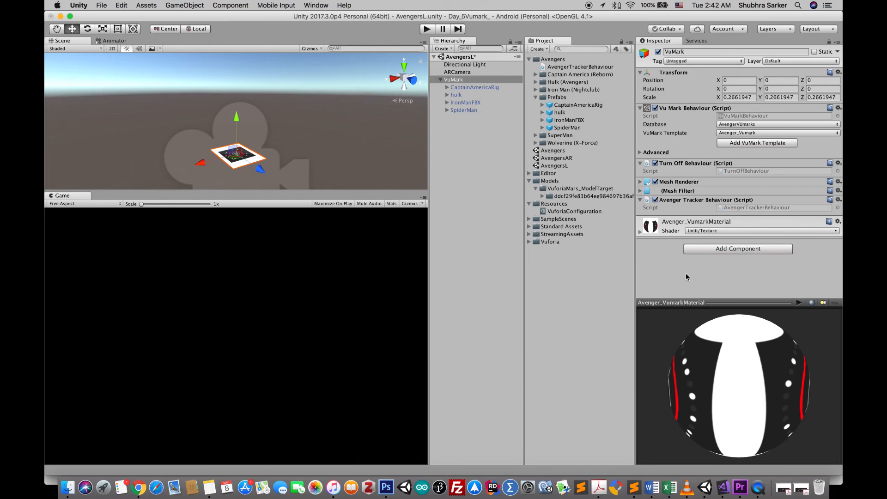
pyautogui.click(426, 28)
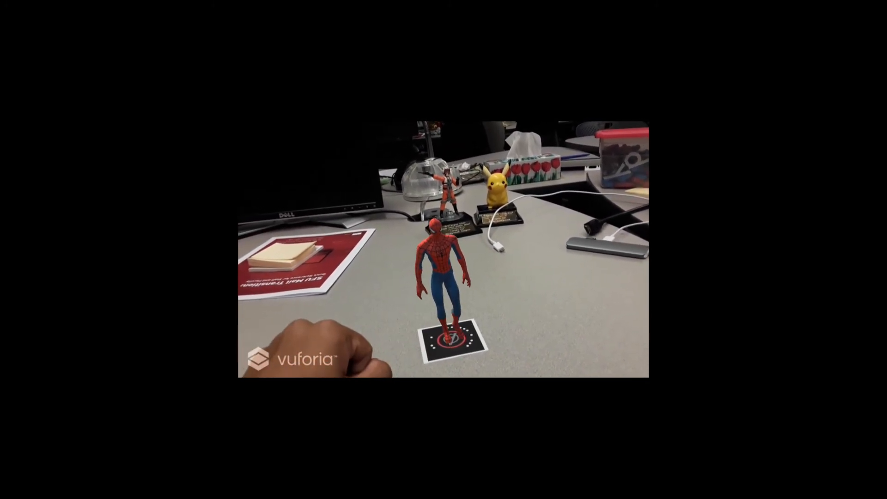